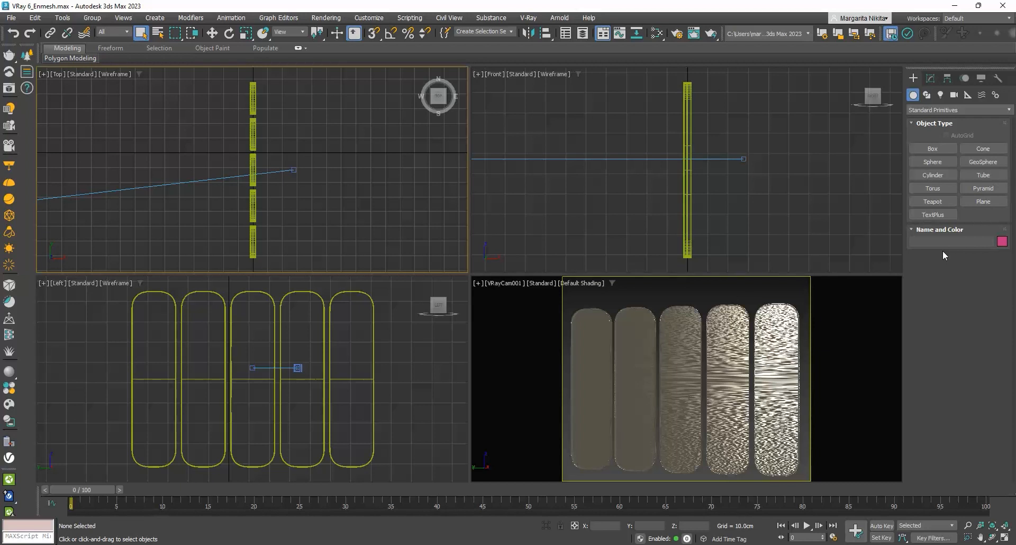
mouse_move(795, 399)
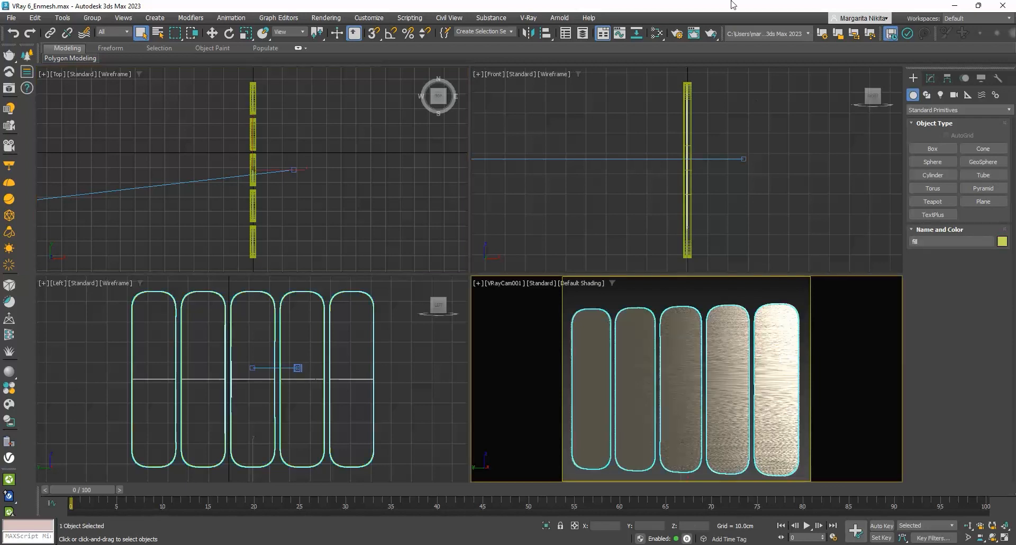
Select the five rounded panel meshes that will carry the zigzag pattern.
click(697, 33)
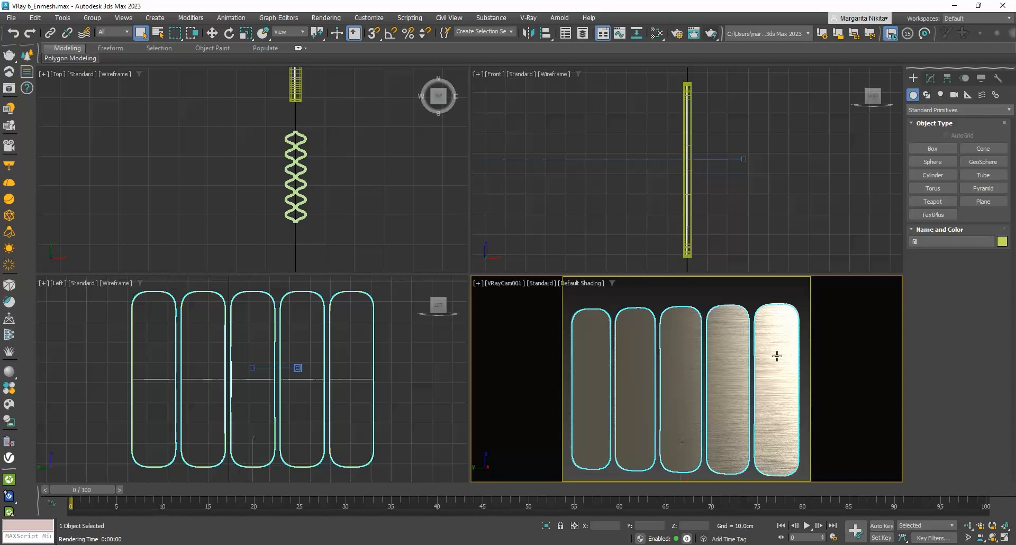
Apply a VRayEnmeshMod modifier to the selected panels from the Modifier List.
click(931, 79)
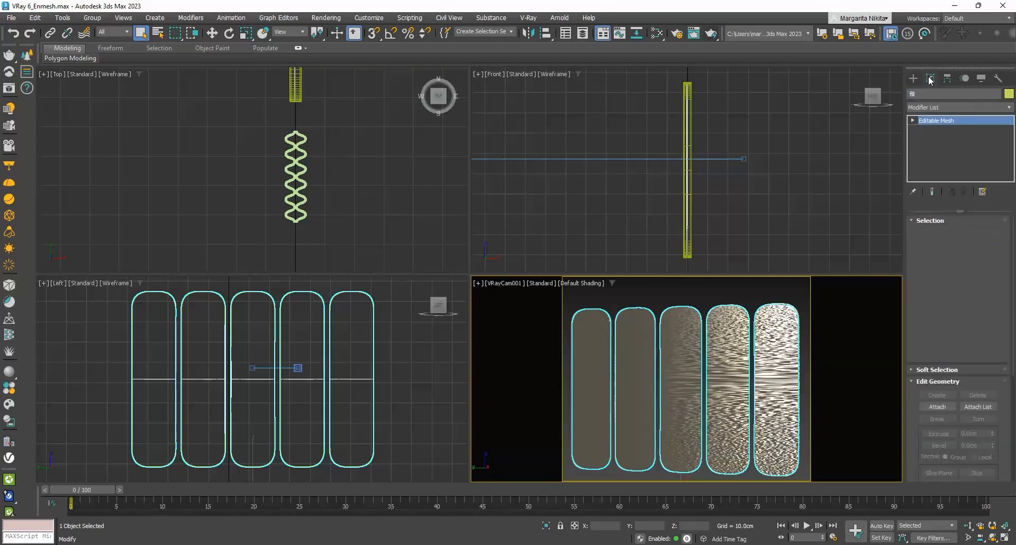
click(929, 221)
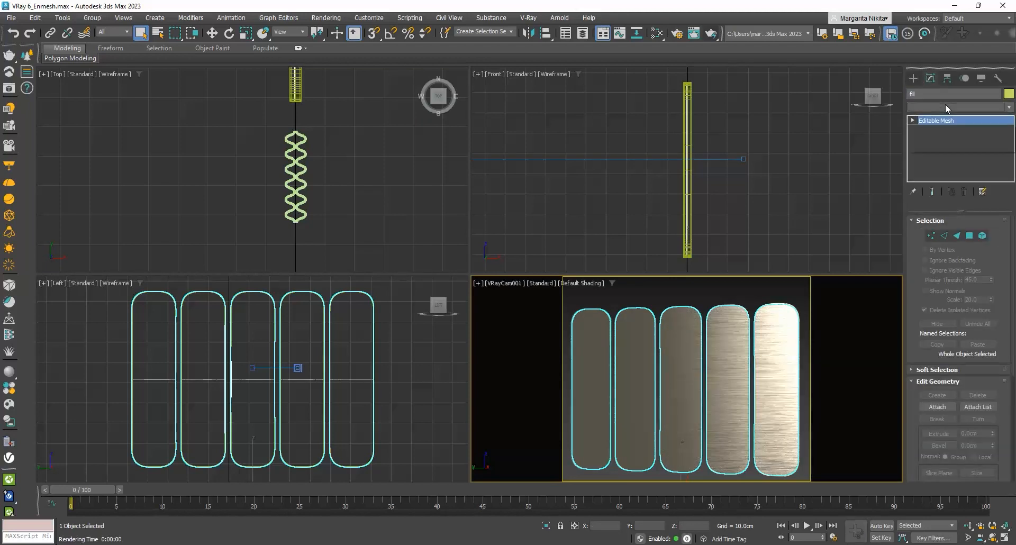
click(958, 108)
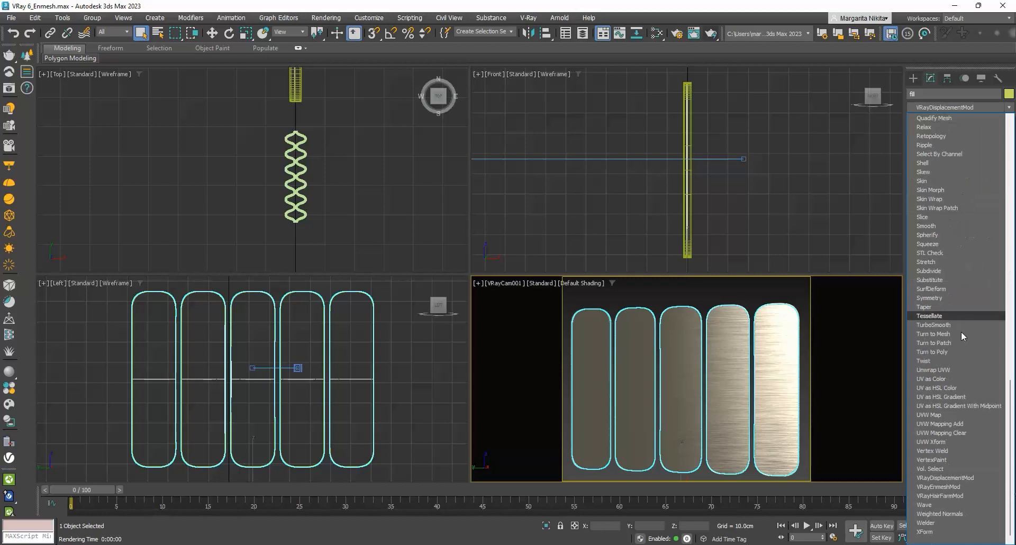
click(939, 487)
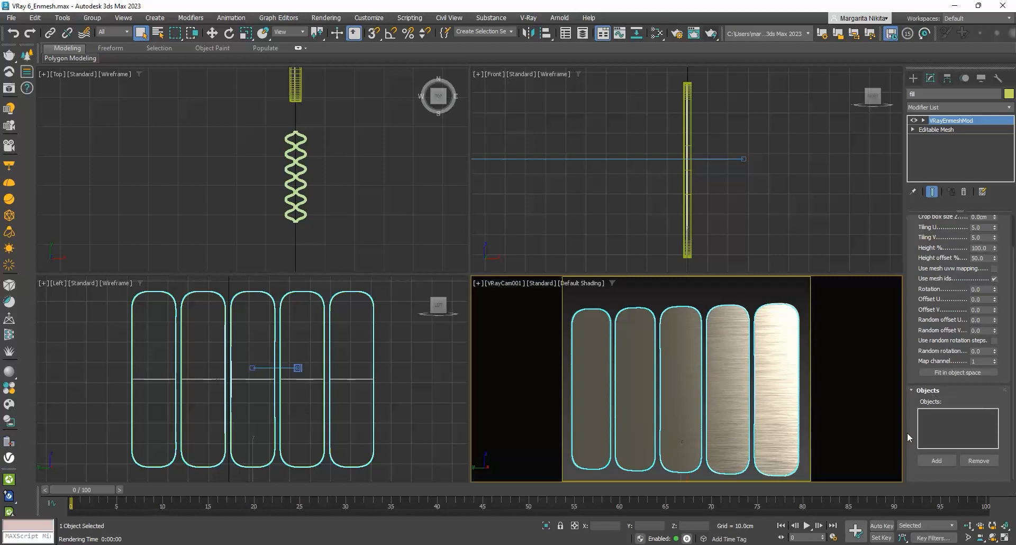
Add the zigzag pattern object as the Enmesh tile object.
click(935, 461)
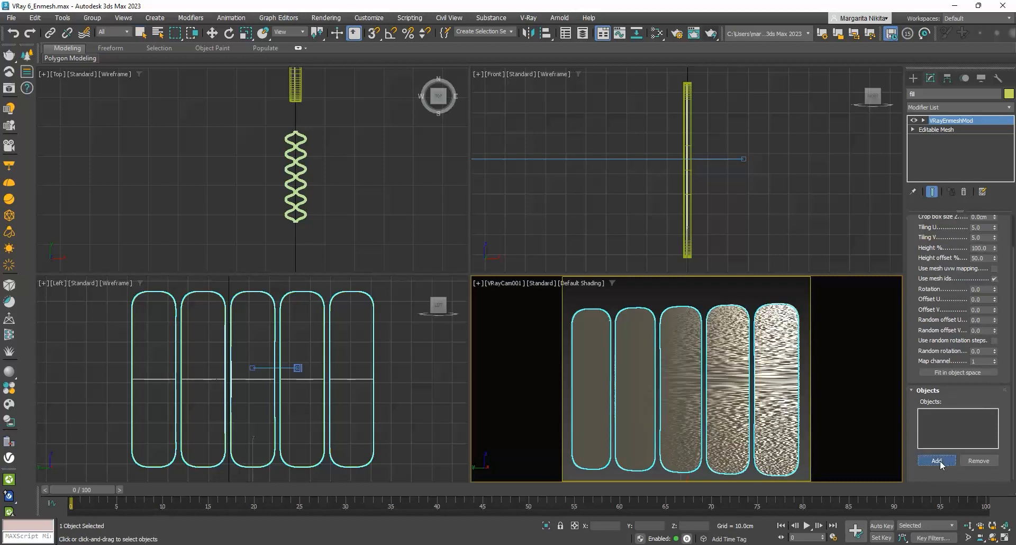
click(935, 461)
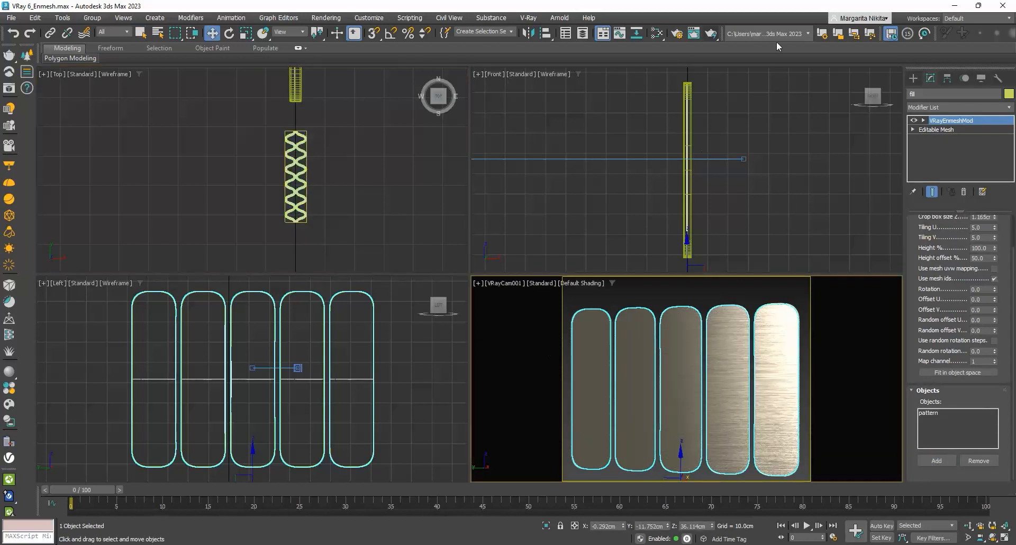
Render the panels to check the enmeshed zigzag weave at 100%, then close the render.
click(710, 33)
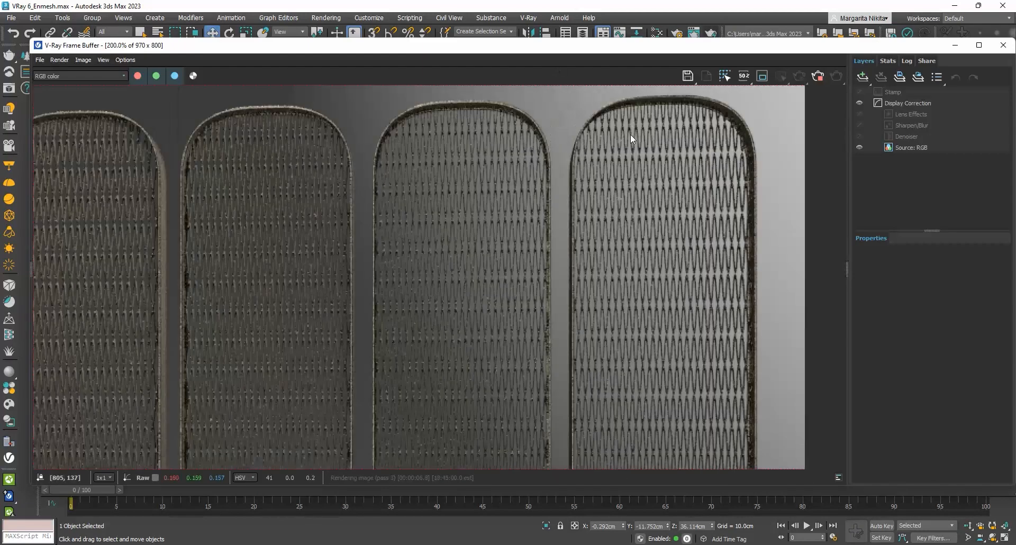
click(859, 136)
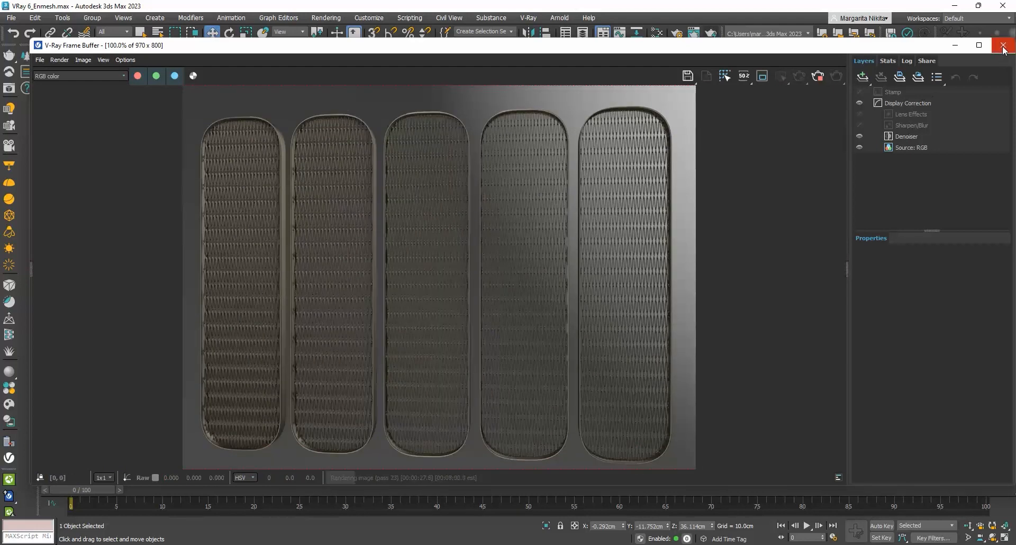
click(1003, 46)
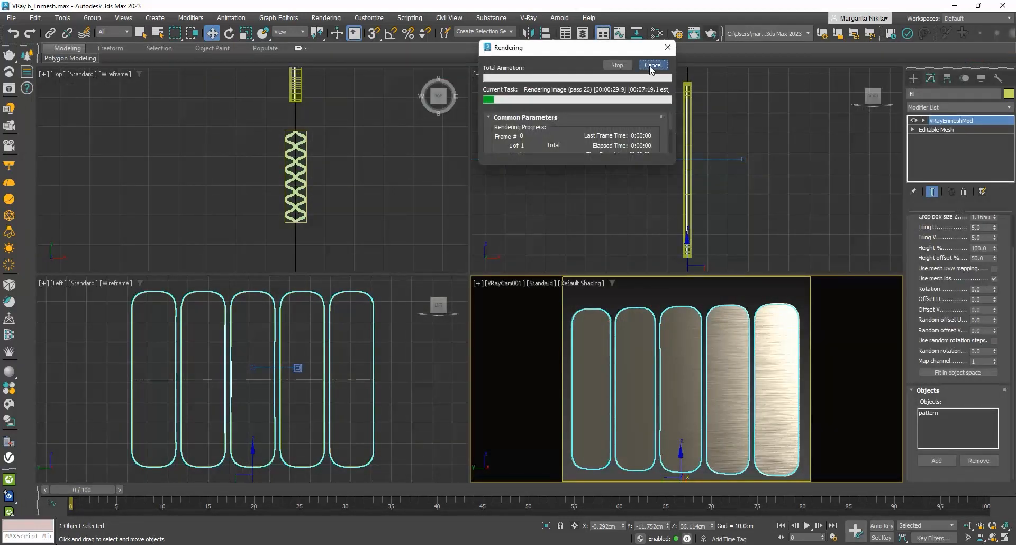
Cancel the render, re-render with the crop box fitted to the pattern, and close the result.
click(653, 65)
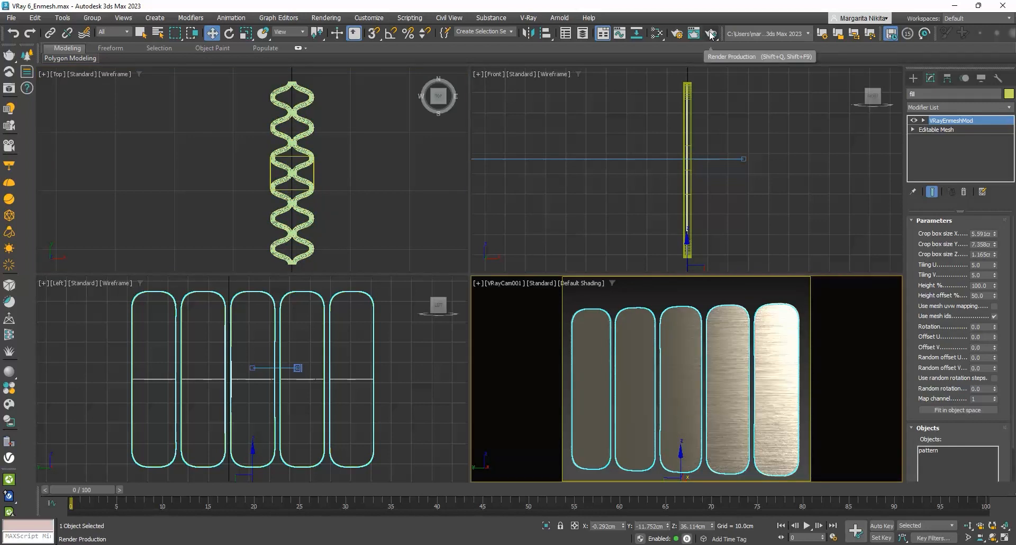
click(709, 33)
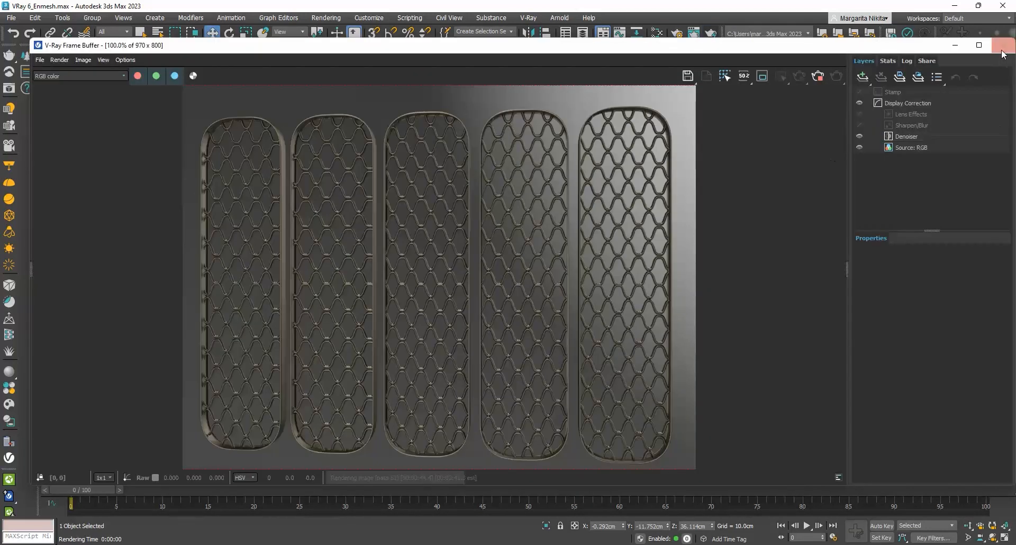
click(1001, 45)
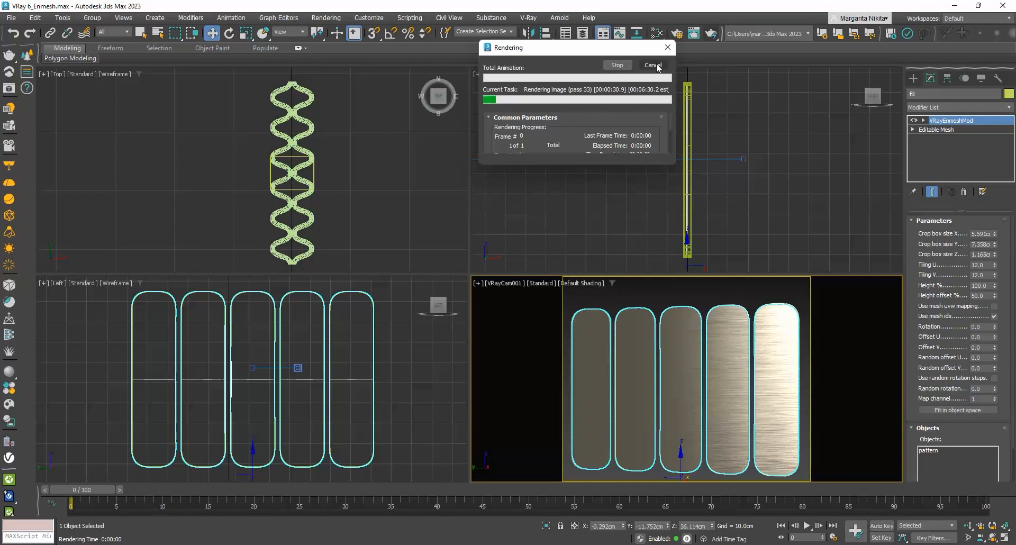
Cancel the render and render the VRayCam view of the VRay 6_Clouds desert scene.
click(653, 66)
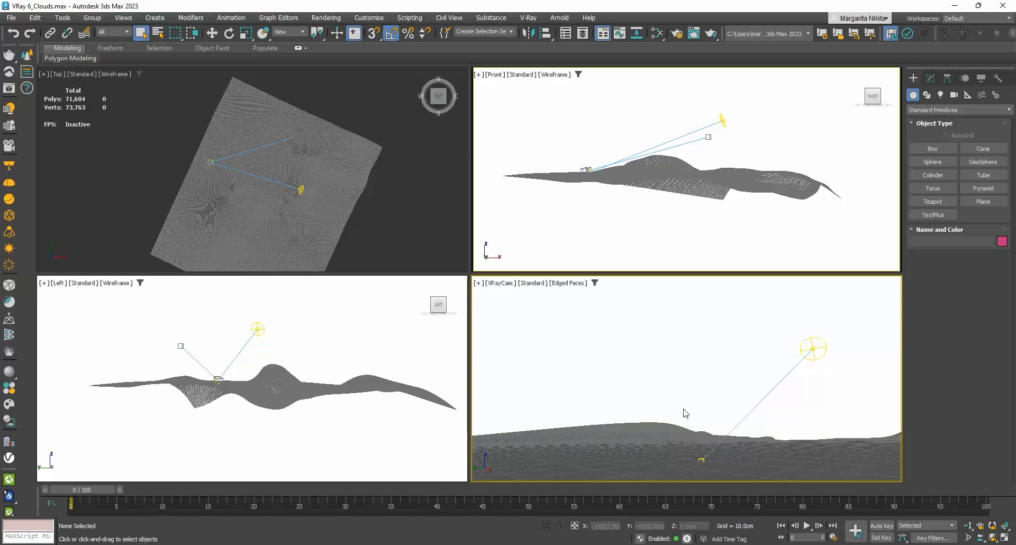
mouse_move(983, 502)
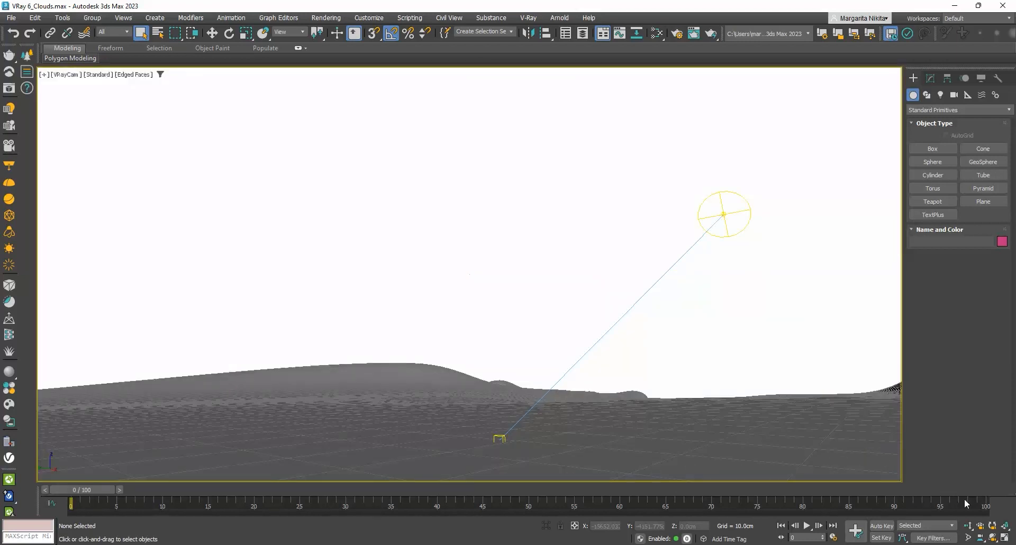
mouse_move(865, 449)
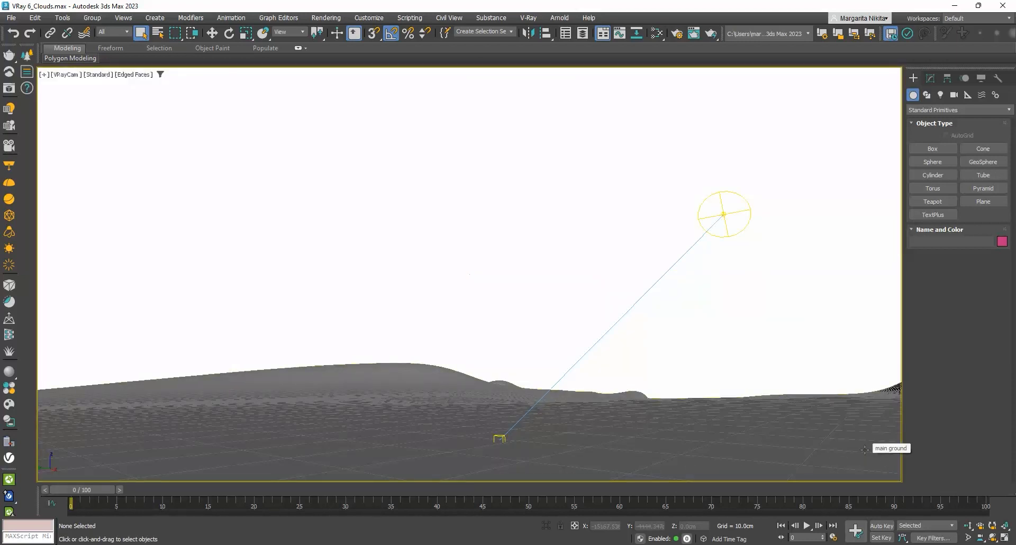
click(315, 33)
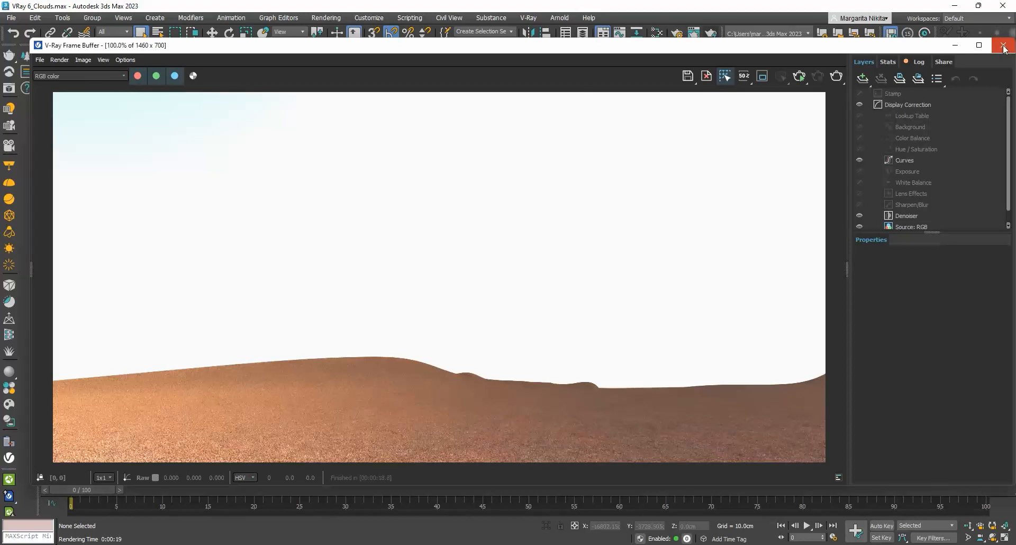
Close the render and enable Clouds in VRaySun001's Clouds rollout.
click(1003, 46)
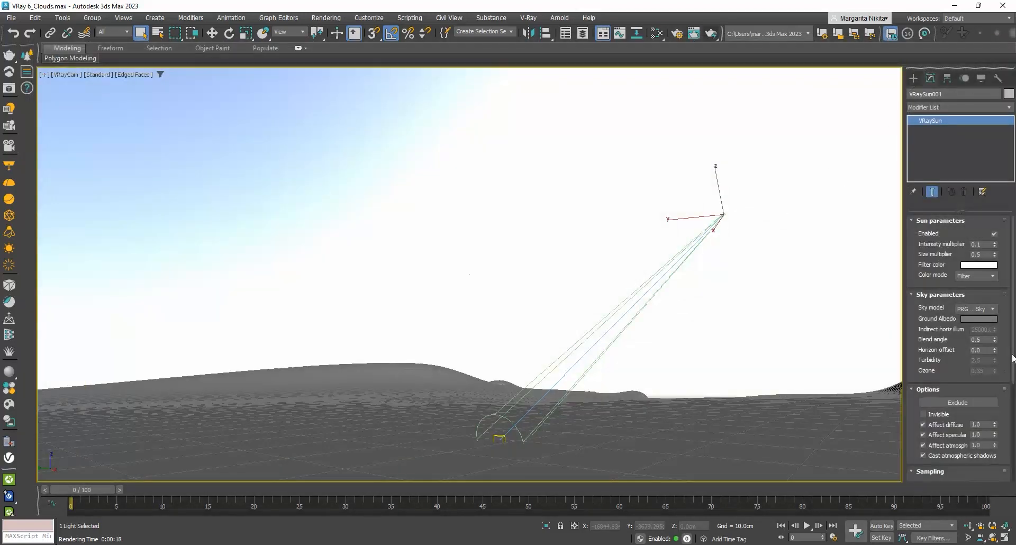
scroll(down, 3)
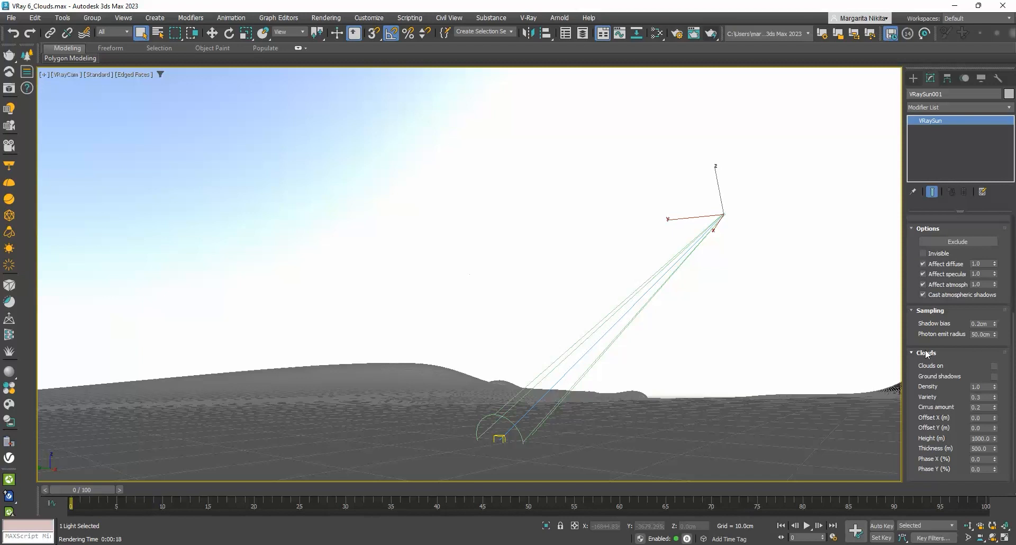
mouse_move(995, 369)
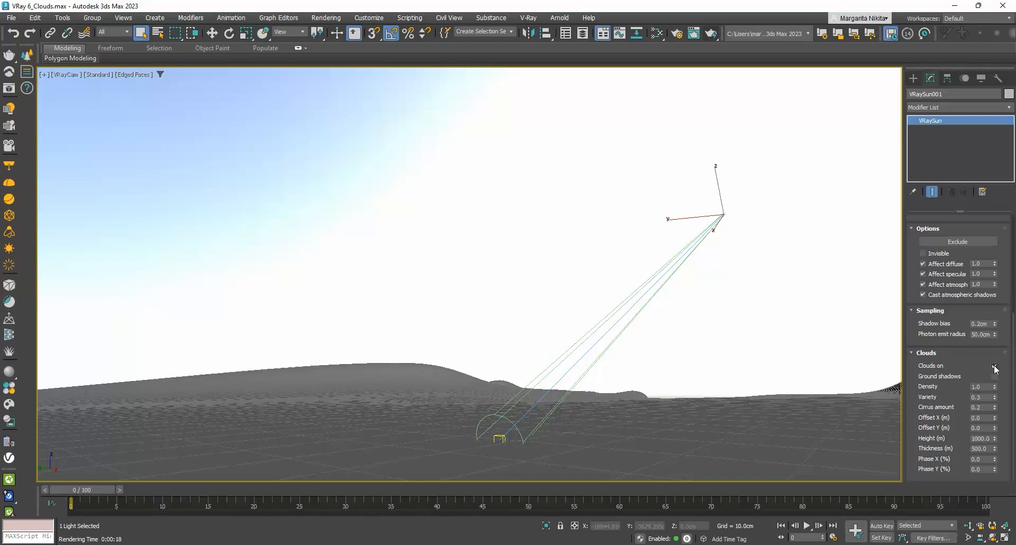
click(994, 365)
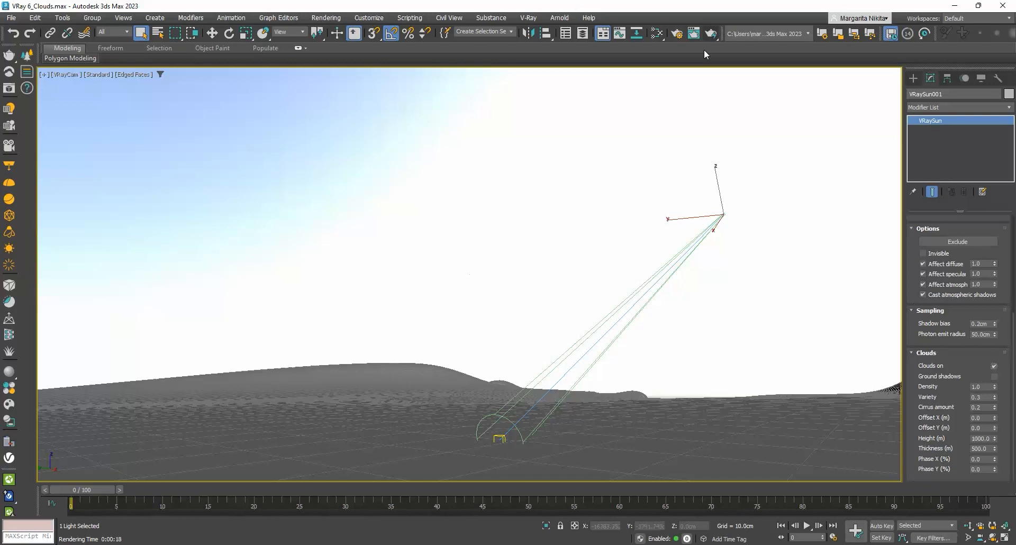
Render the desert with default clouds and close the result.
click(710, 33)
text(0.5)
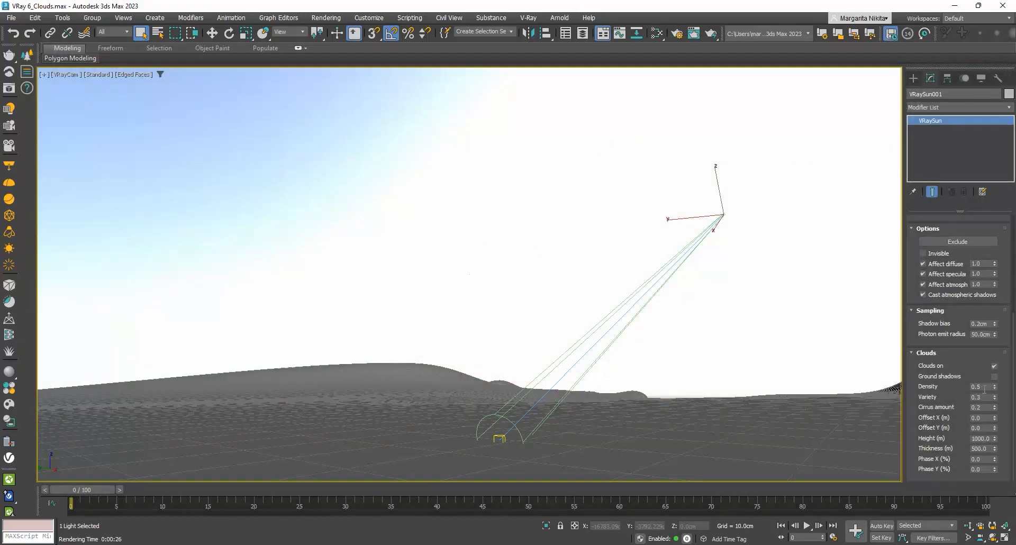
triple_click(979, 386)
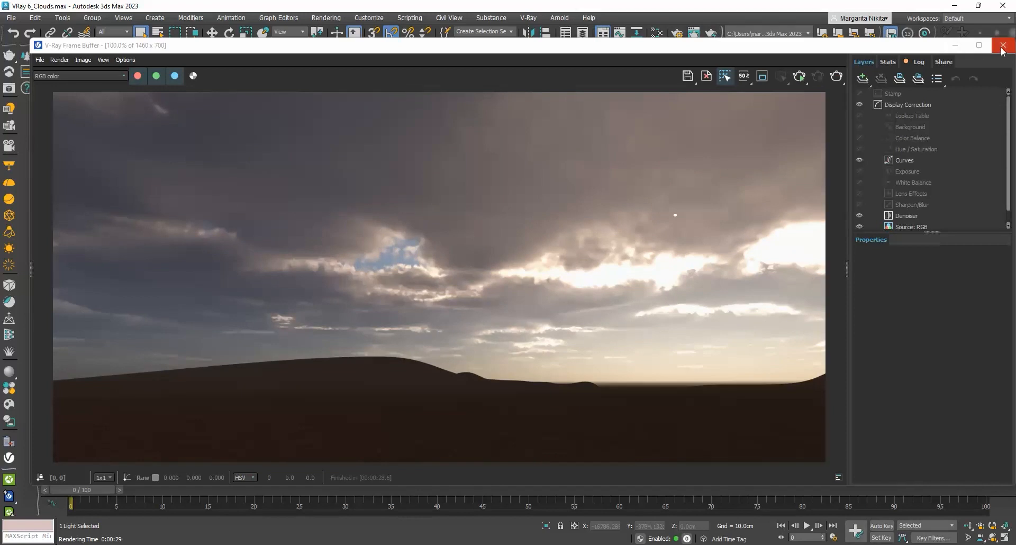
click(1007, 45)
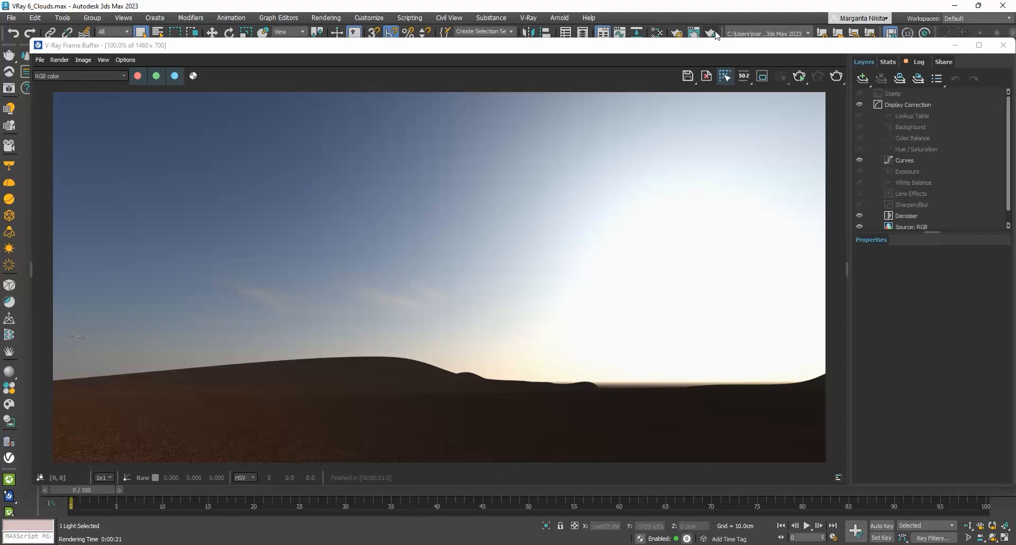
mouse_move(422, 288)
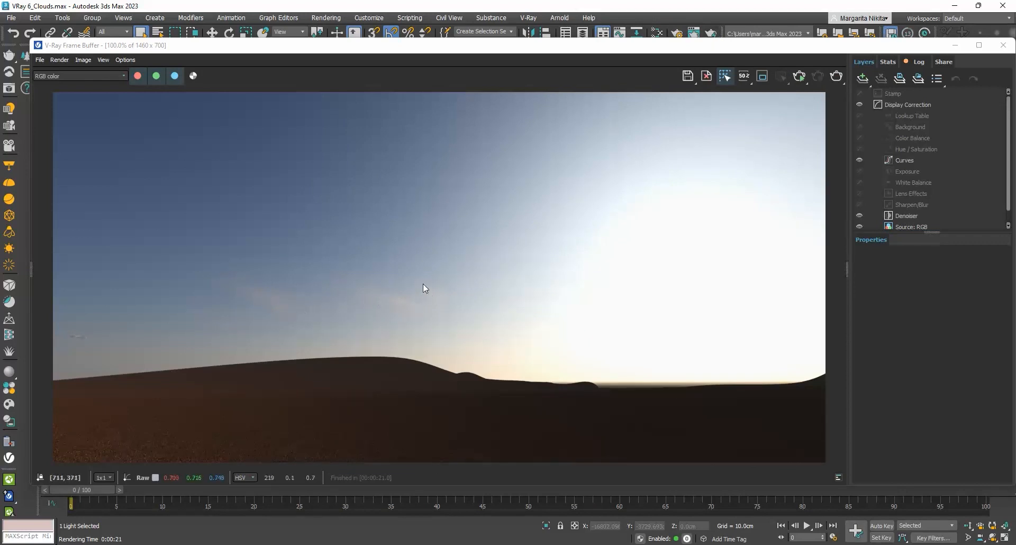
mouse_move(441, 306)
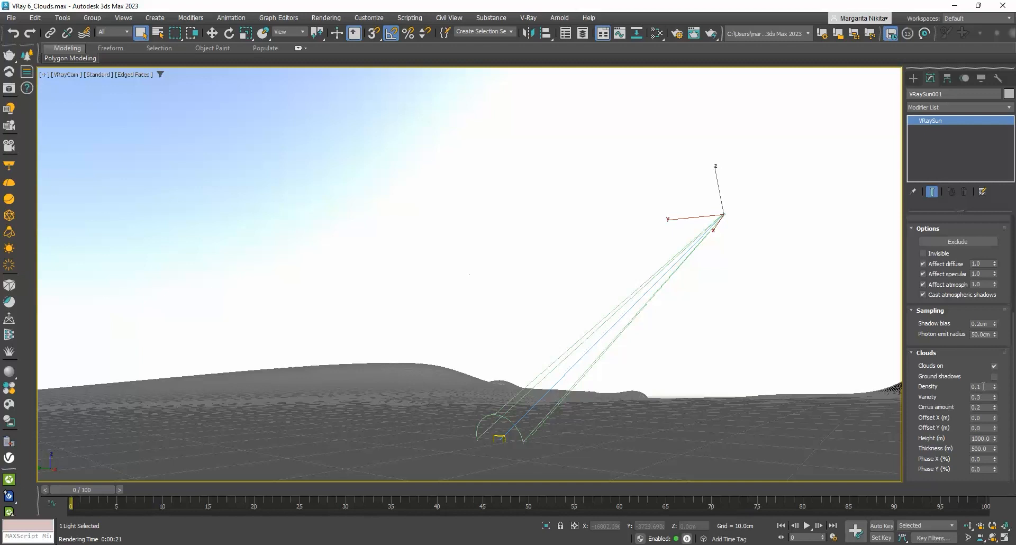
Set the sun's cloud Density to 0.5 and render the scene again.
triple_click(980, 387)
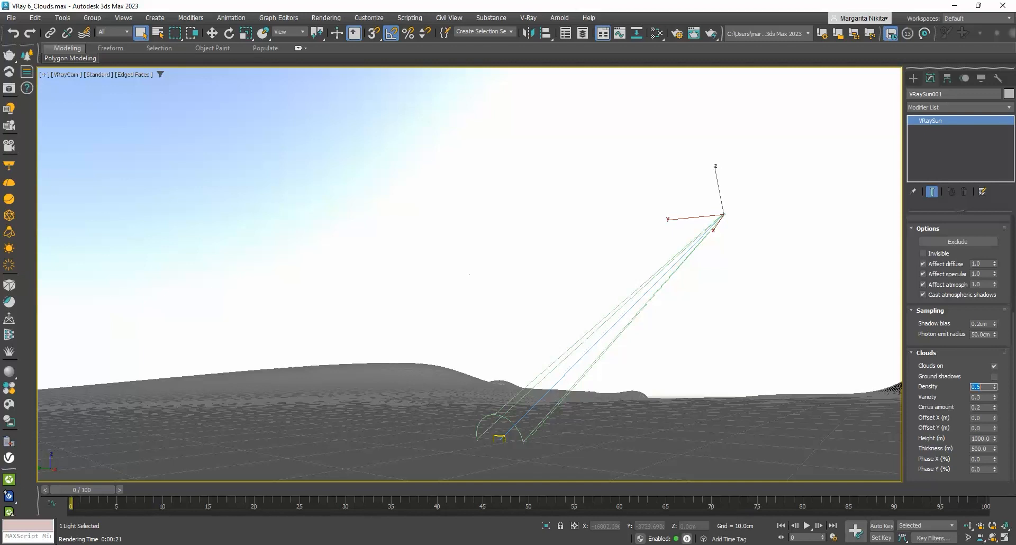
click(711, 33)
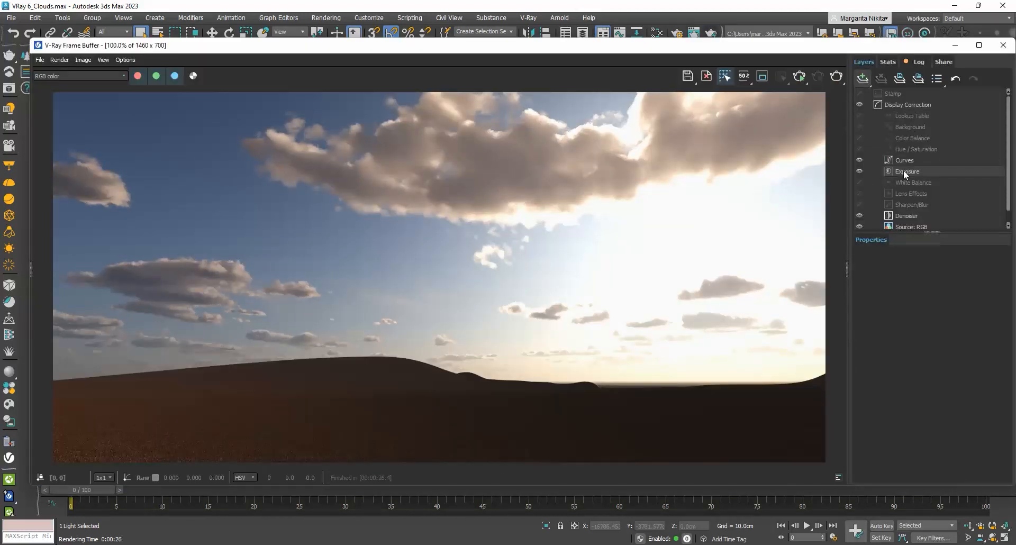
Enable the Exposure layer with exposure 0.971, highlight burn 0.456 and contrast 0.078.
click(907, 171)
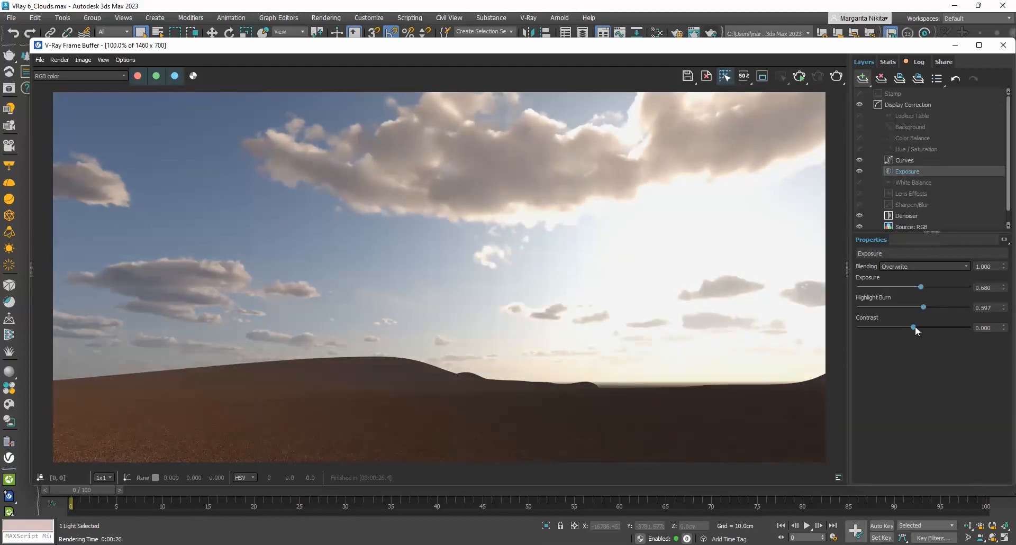
drag(913, 328, 916, 327)
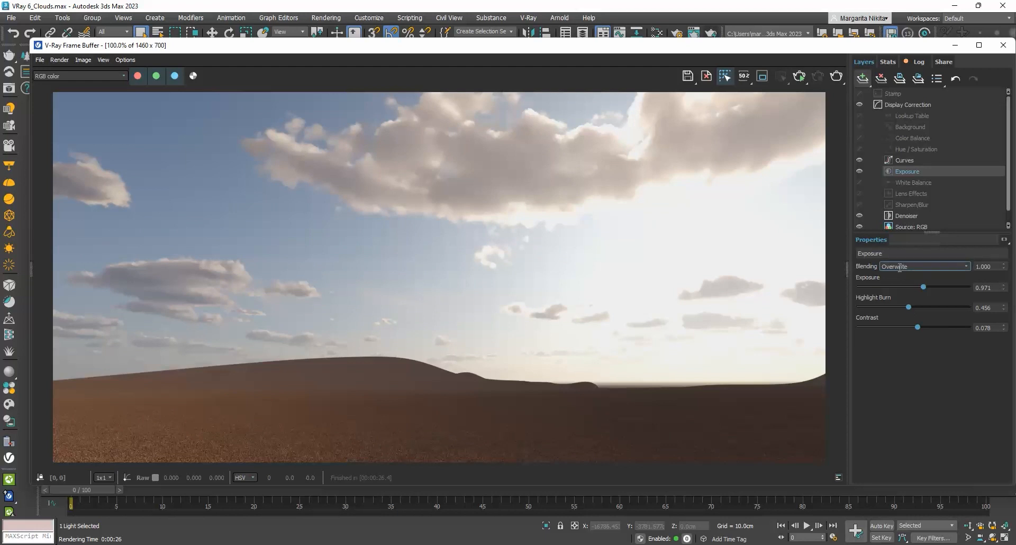
mouse_move(1008, 51)
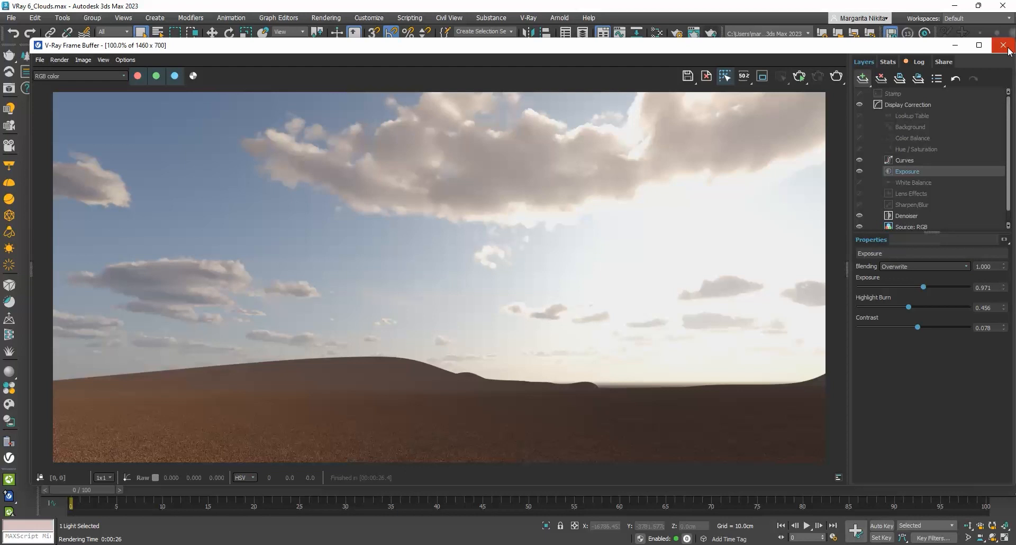
Close the V-Ray Frame Buffer to return to the desert viewport.
click(1007, 46)
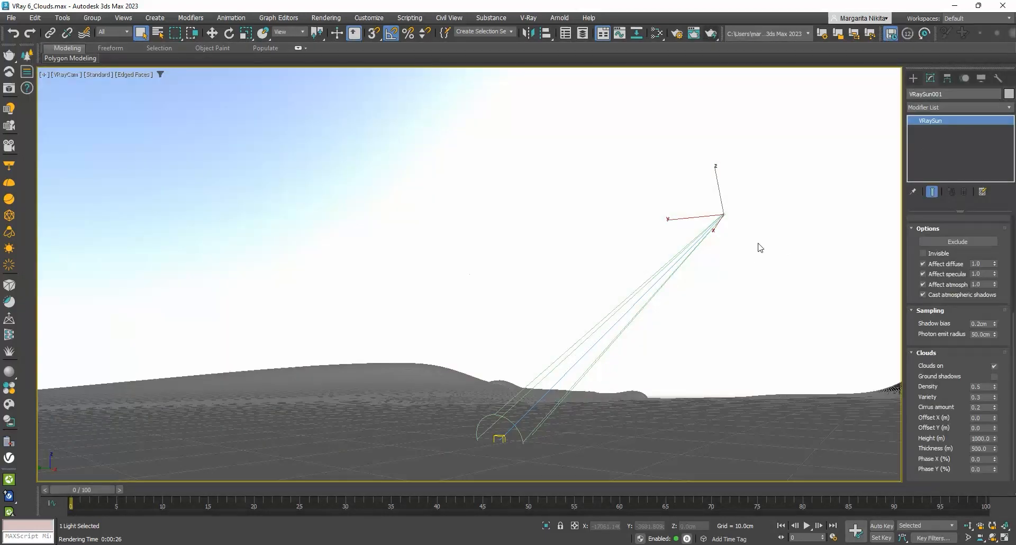
mouse_move(726, 319)
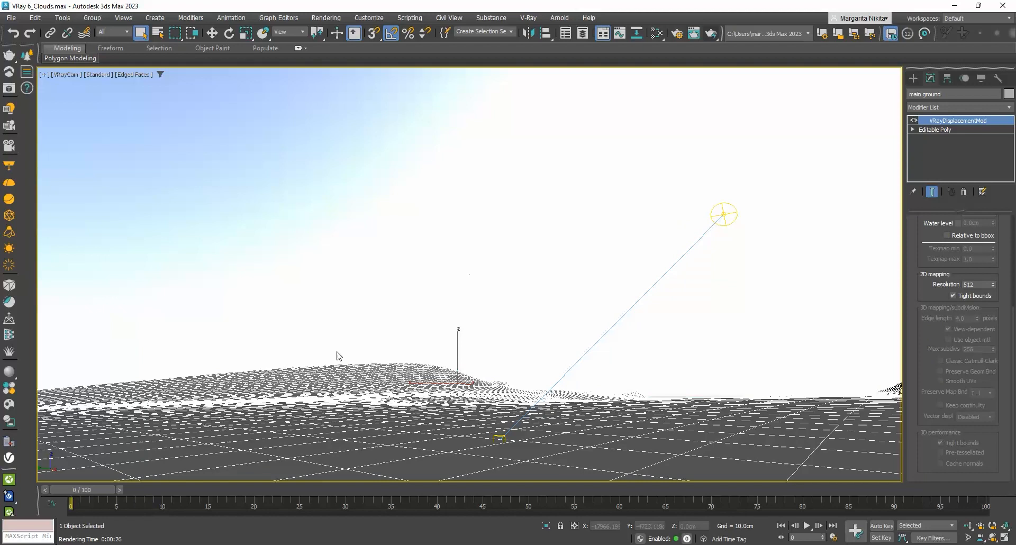
mouse_move(418, 452)
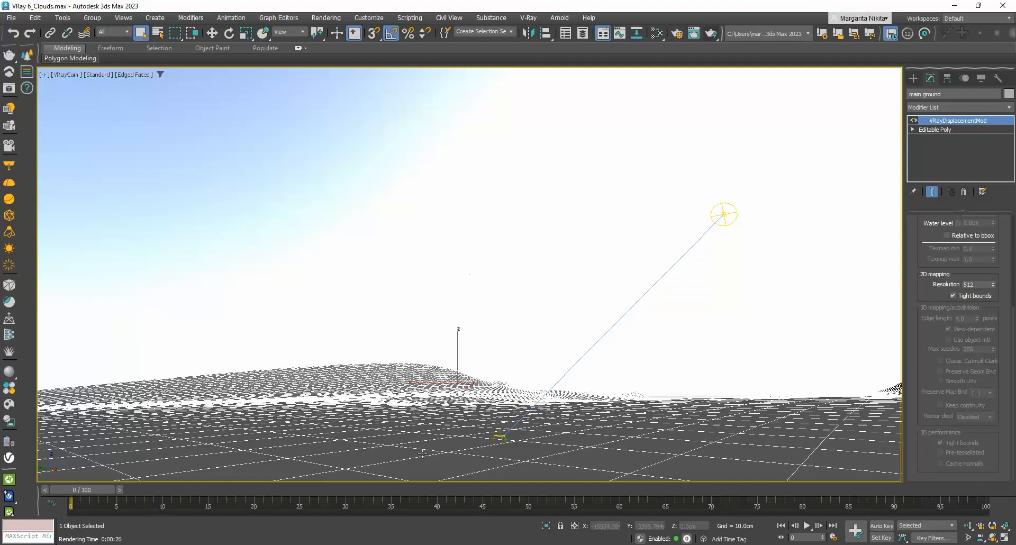
mouse_move(9, 406)
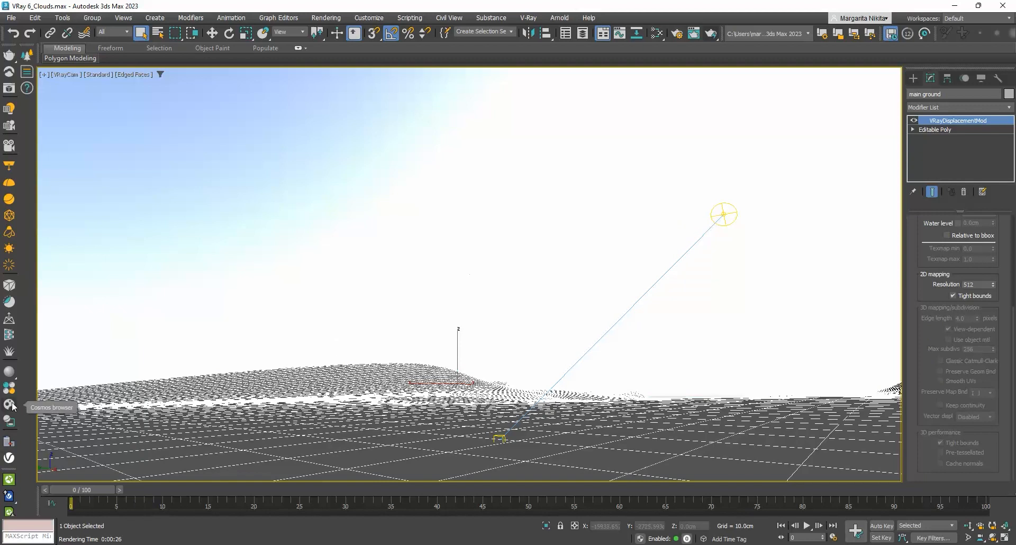
Show the 3D Models > Presets category in the Chaos Cosmos browser.
click(10, 421)
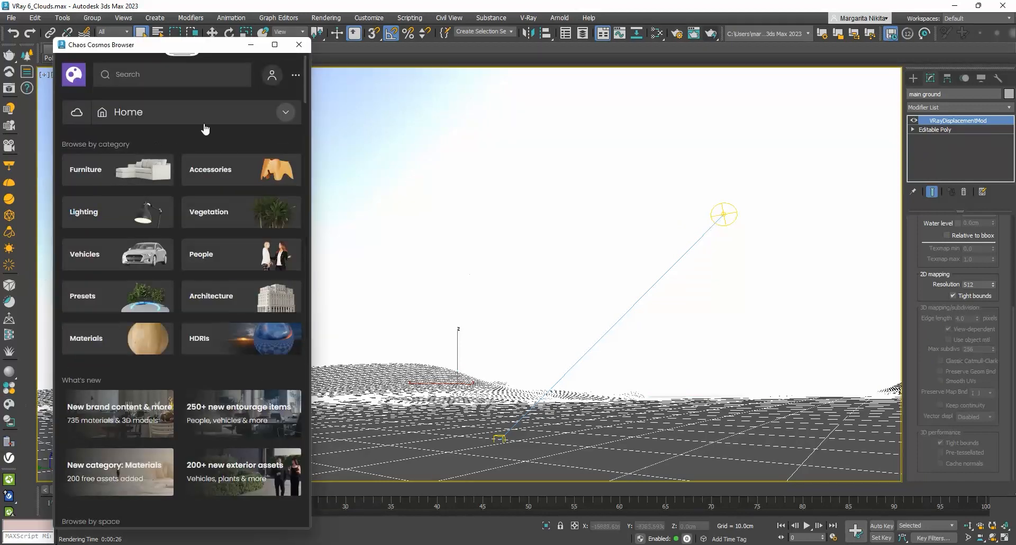
click(284, 112)
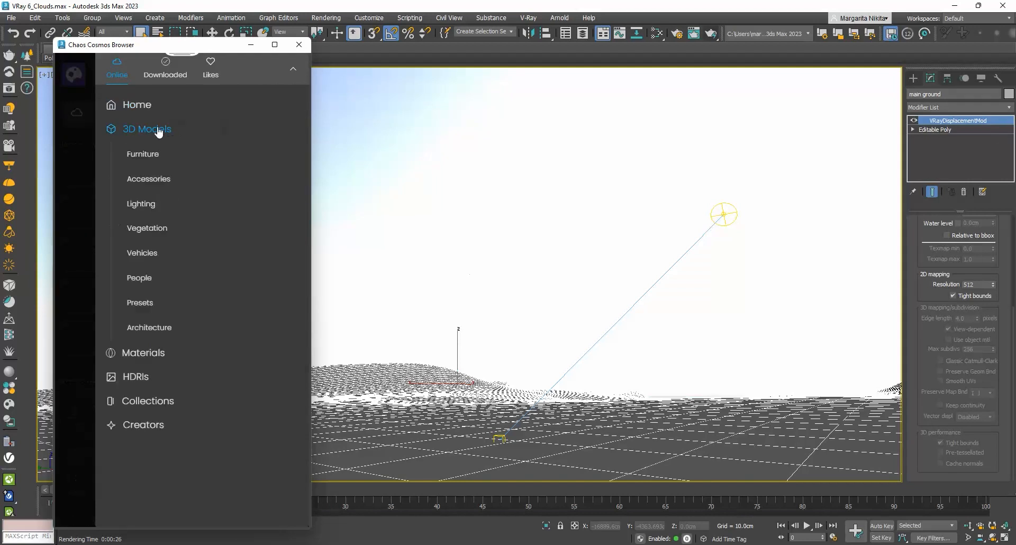
click(140, 302)
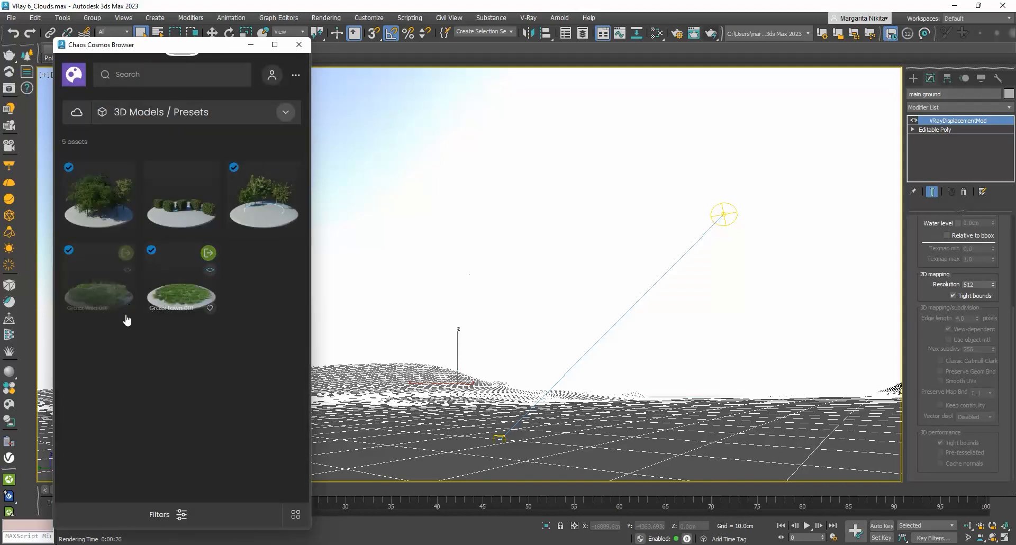
mouse_move(182, 302)
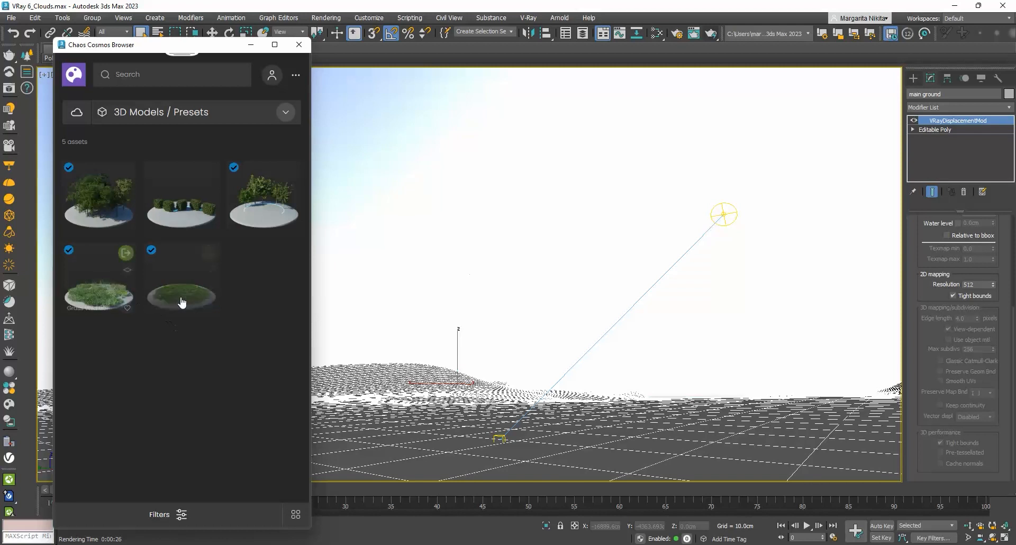
mouse_move(128, 362)
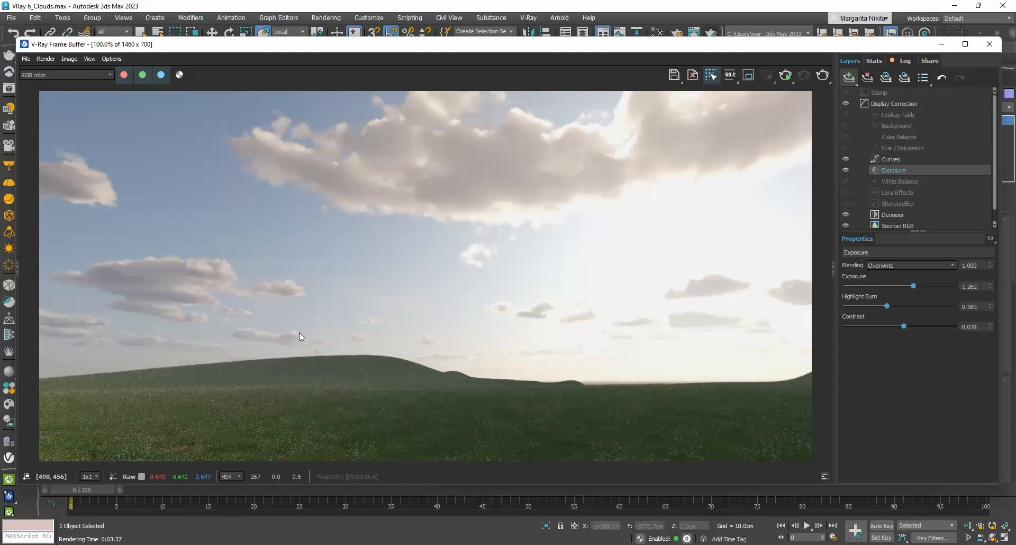
mouse_move(426, 329)
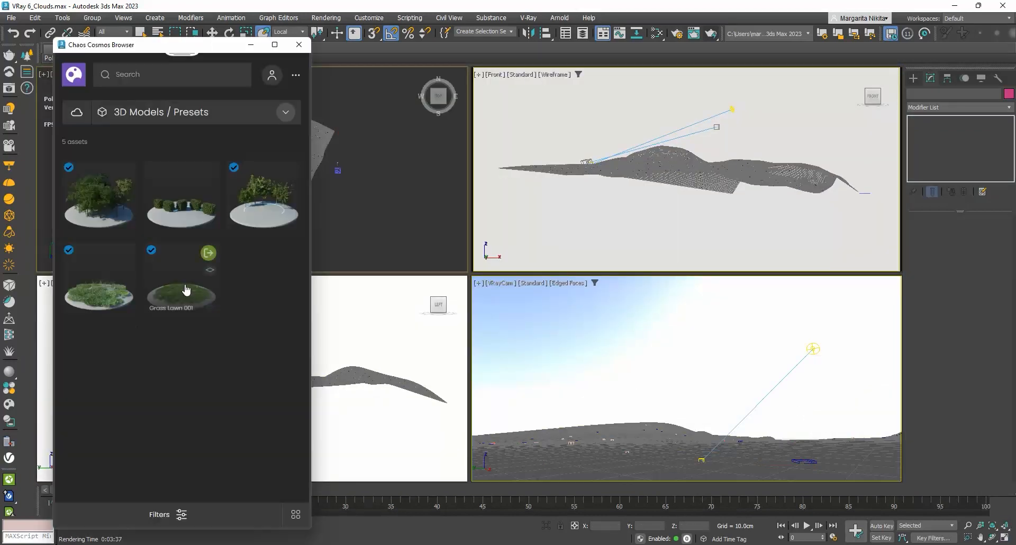
Import Apple Tree 004_001 from Cosmos 3D Models > Vegetation > Trees into the scene.
click(285, 112)
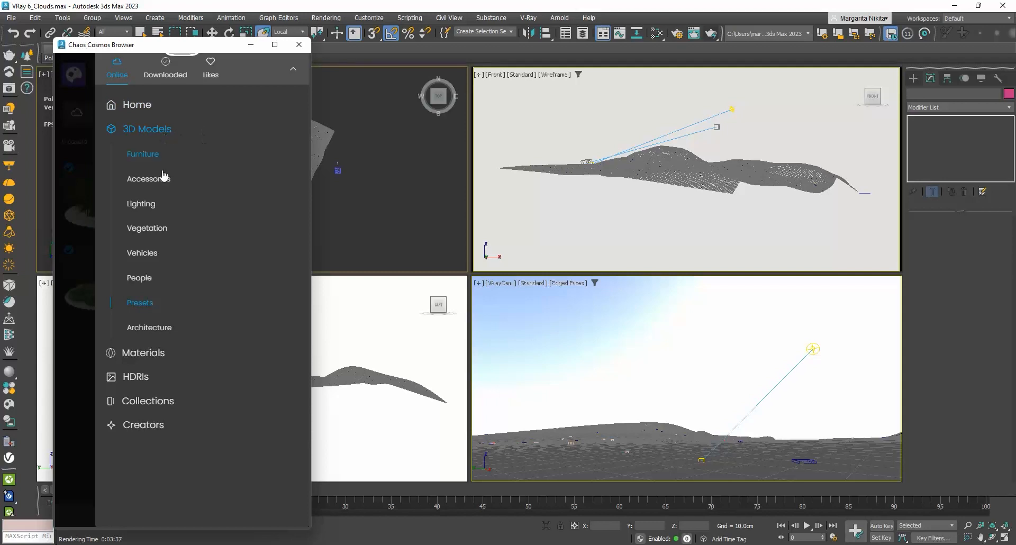
click(147, 228)
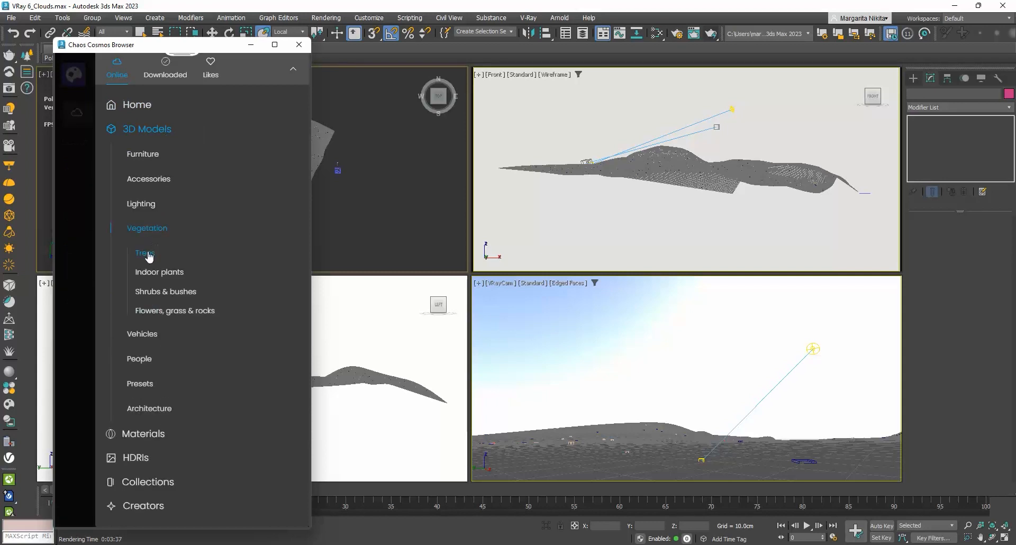
click(145, 253)
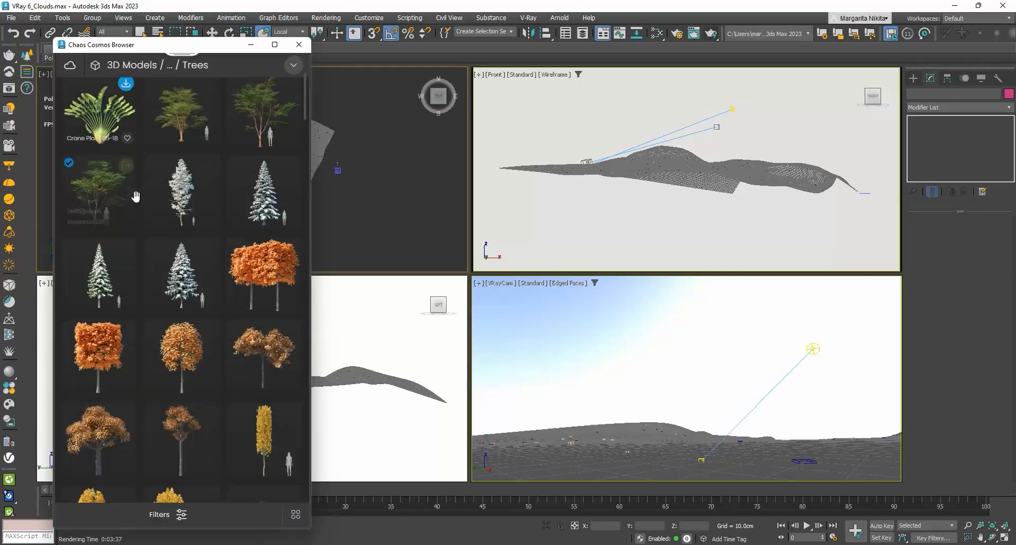
scroll(down, 3)
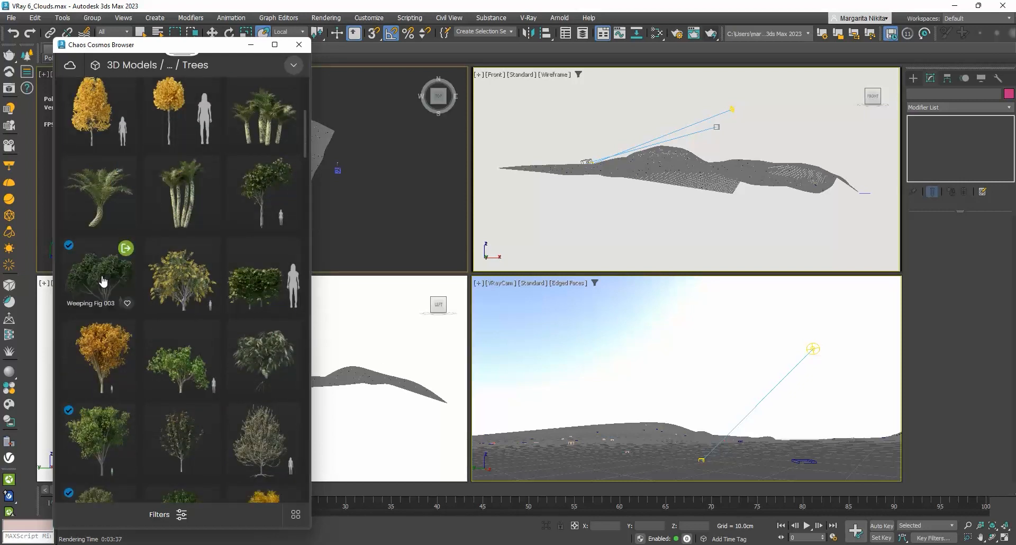
scroll(down, 3)
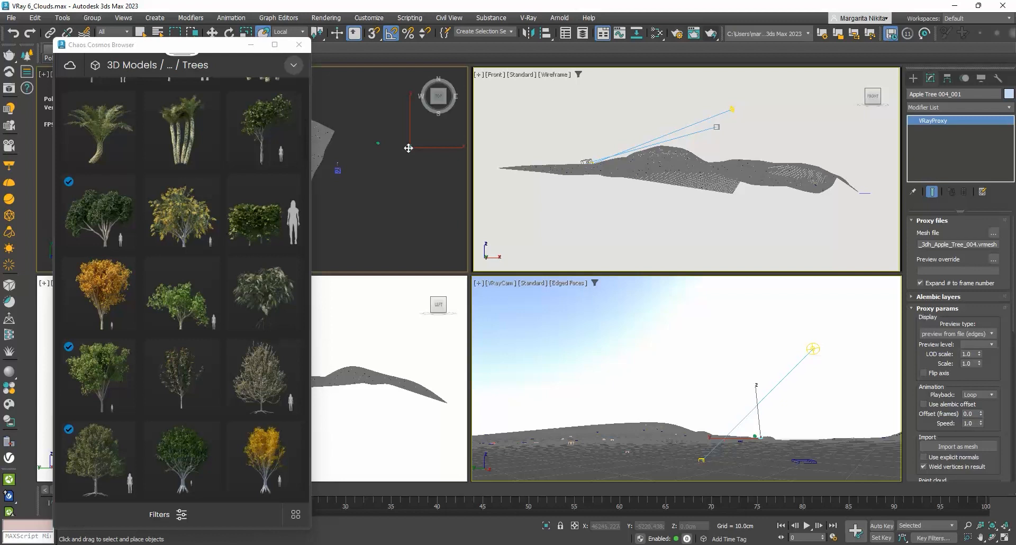
click(298, 44)
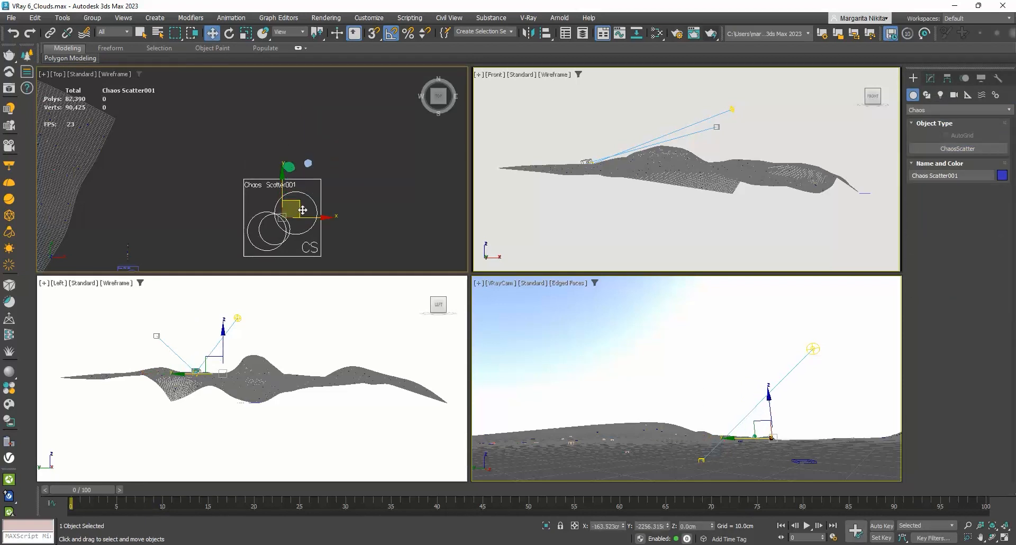
Assign main ground as the distribution surface of Chaos Scatter001.
click(928, 77)
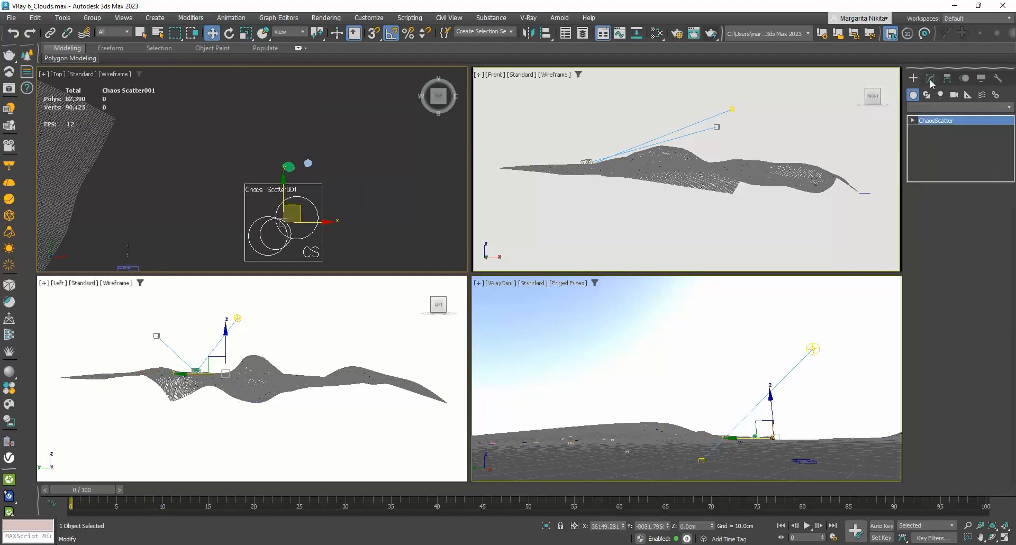
click(930, 80)
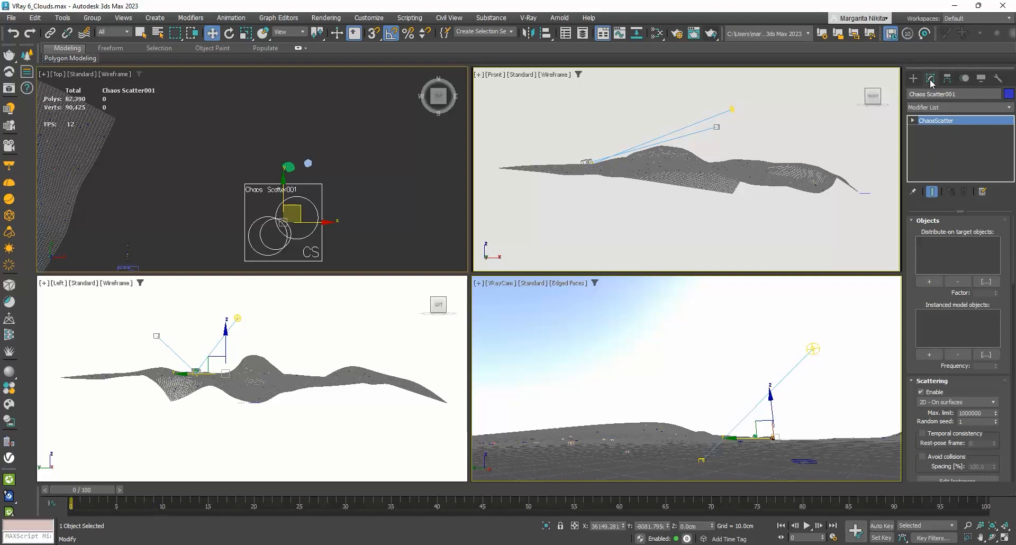
mouse_move(928, 281)
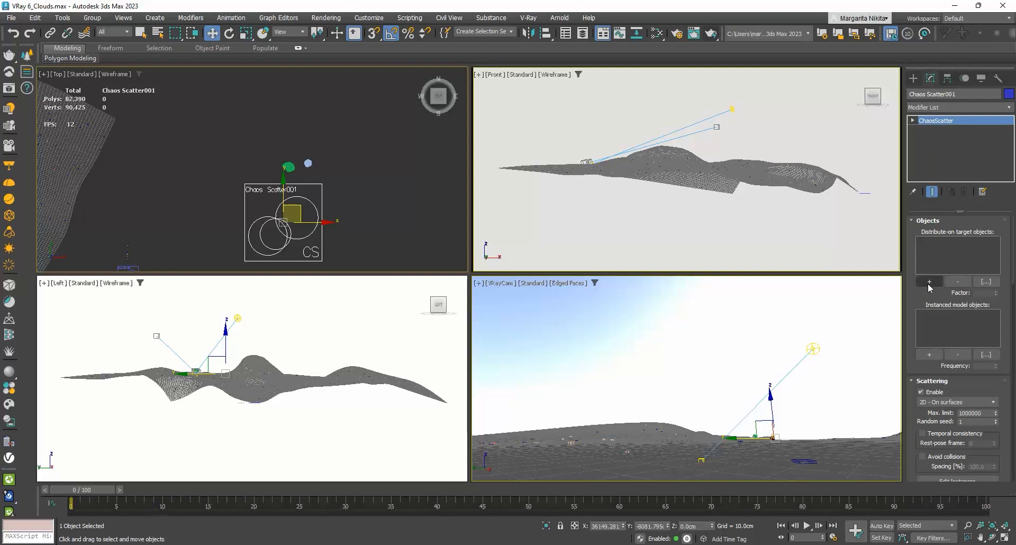
click(929, 281)
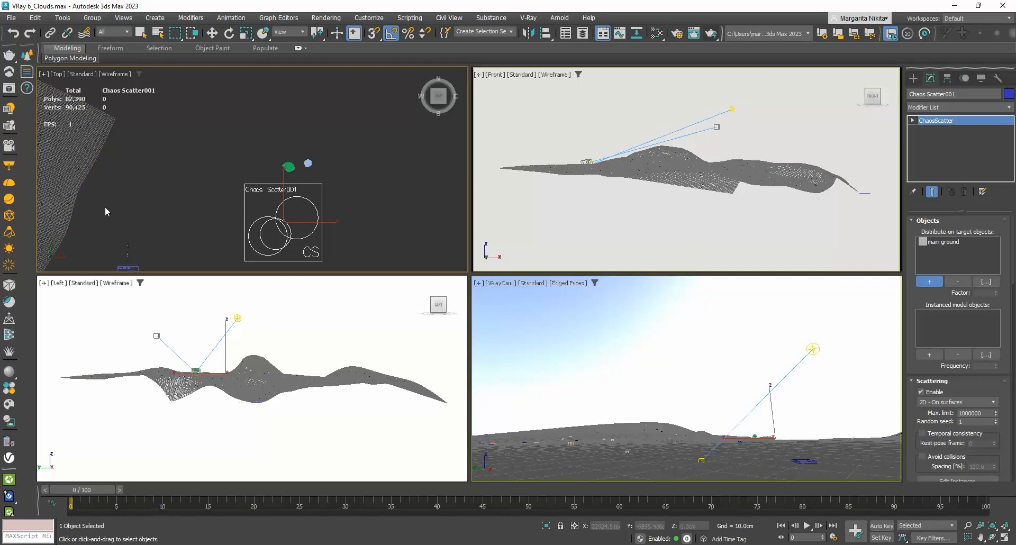
mouse_move(230, 235)
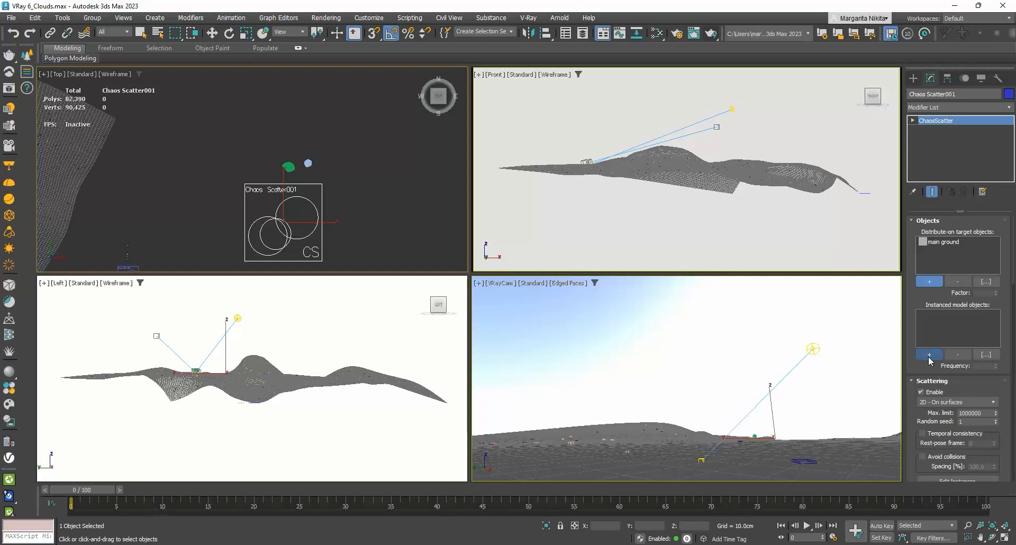
Add the Weeping Fig and Apple Tree as scatter models and select VRayCam.
click(929, 355)
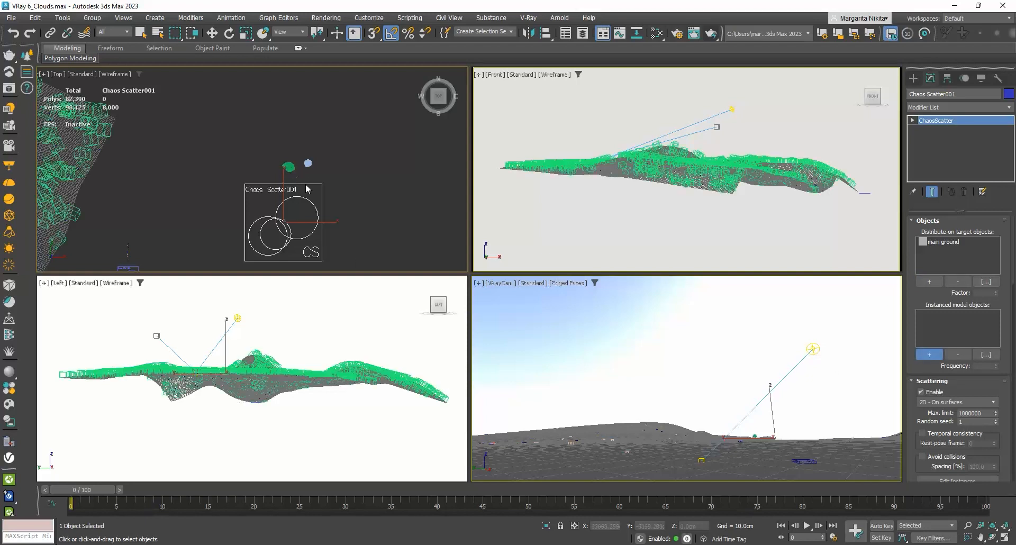
click(928, 354)
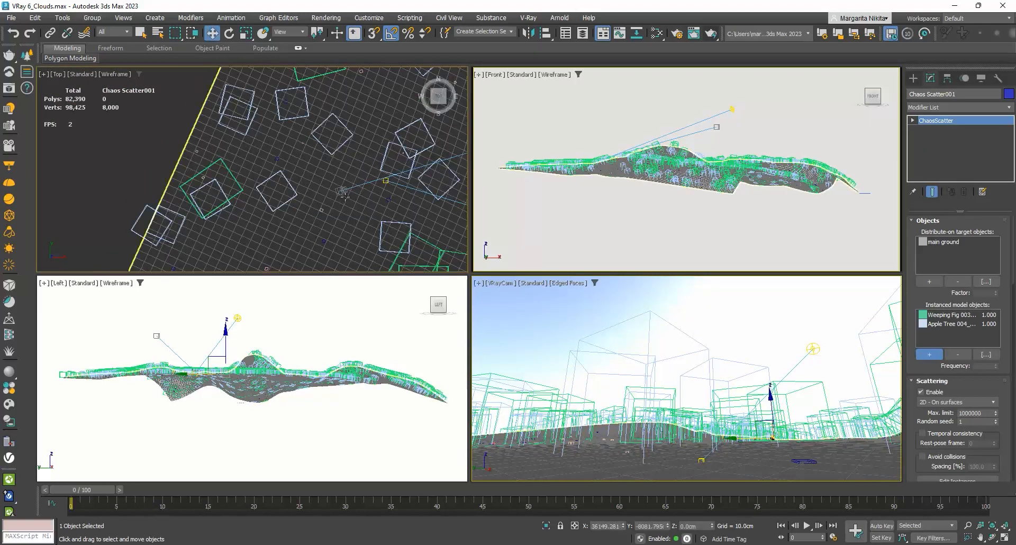
click(318, 175)
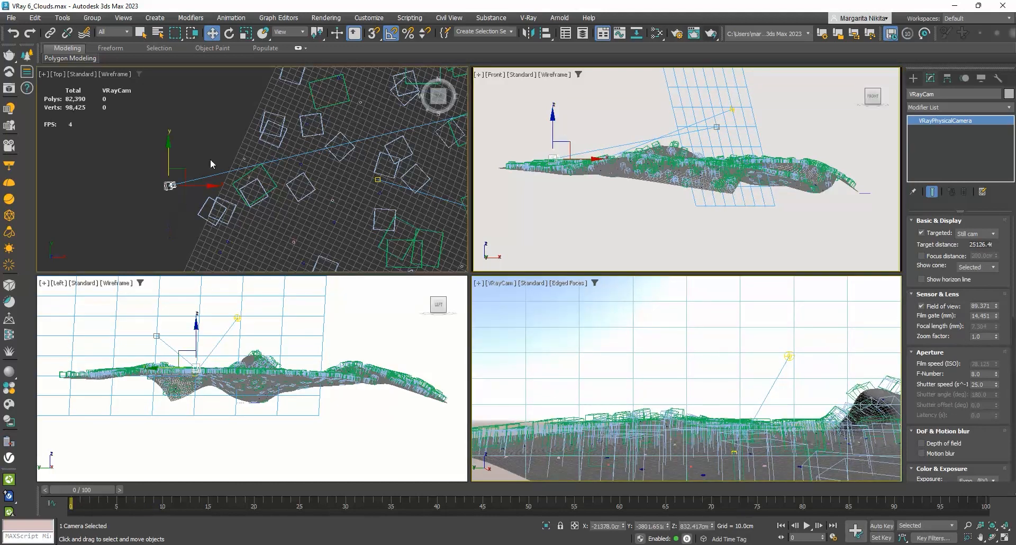
Nudge VRayCam in the Top view, maximize its viewport and launch a production render.
drag(168, 187, 204, 172)
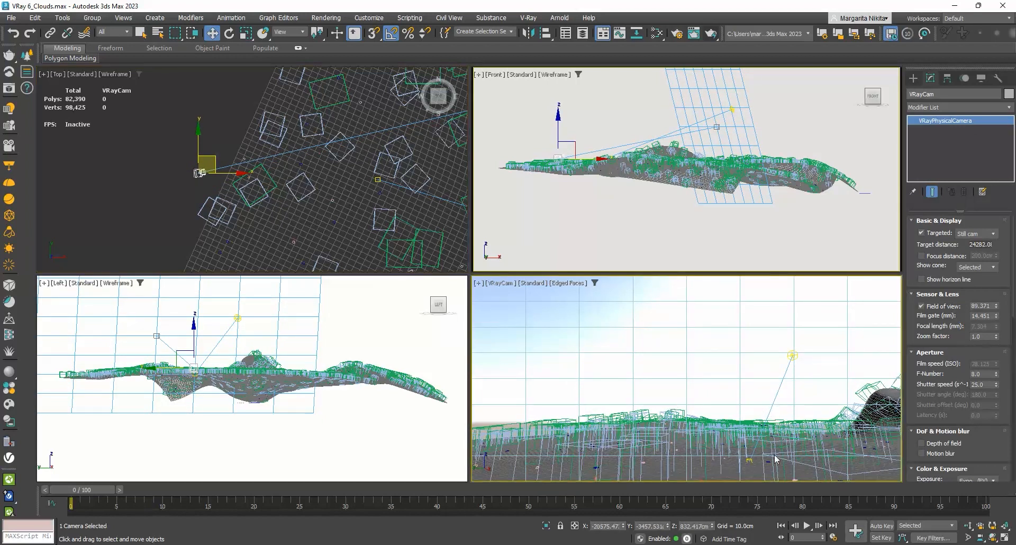
click(694, 34)
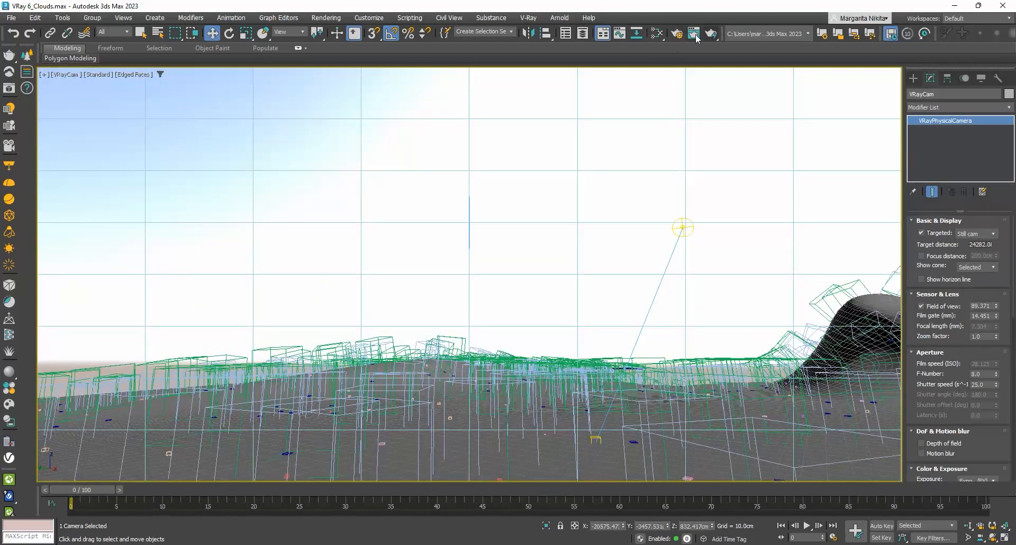
click(694, 33)
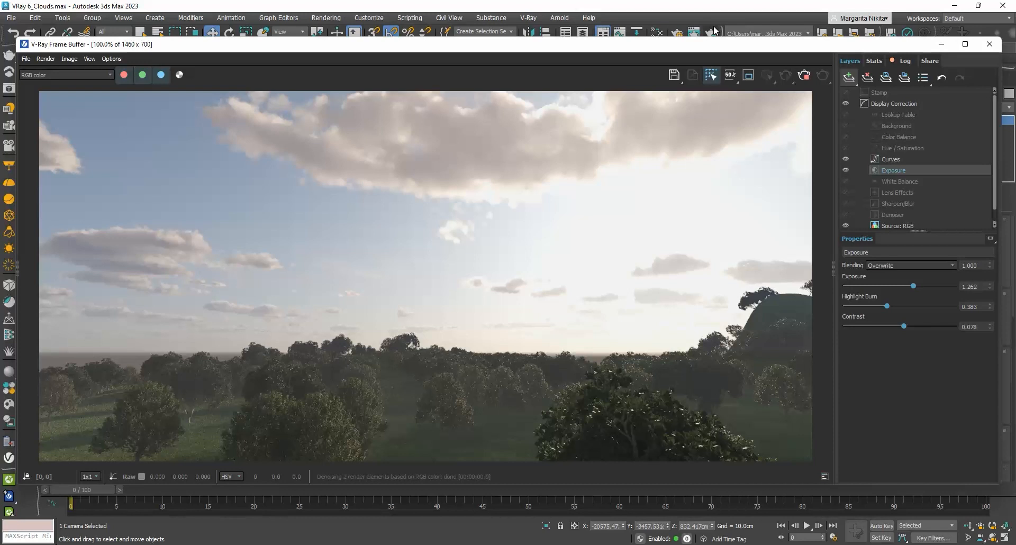
mouse_move(744, 305)
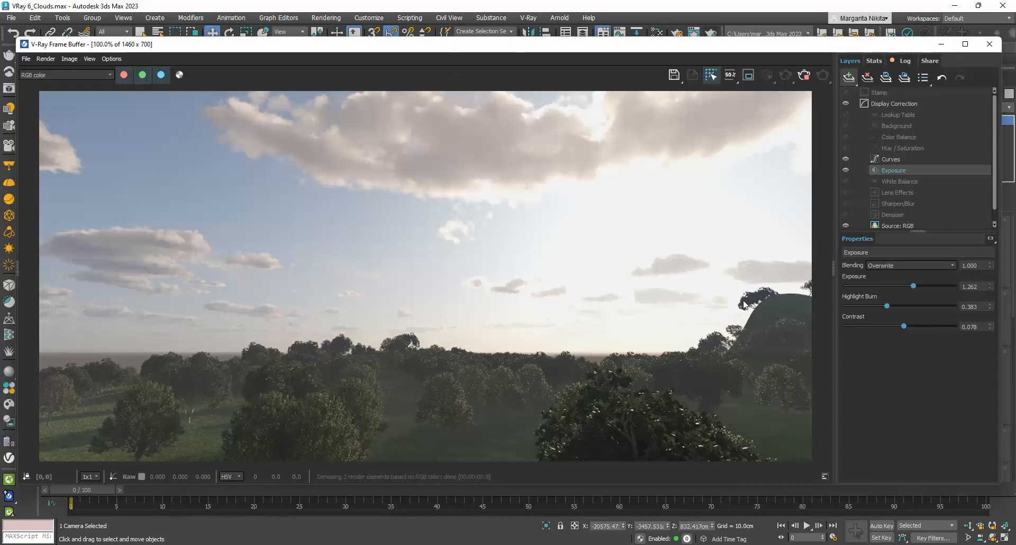
mouse_move(737, 336)
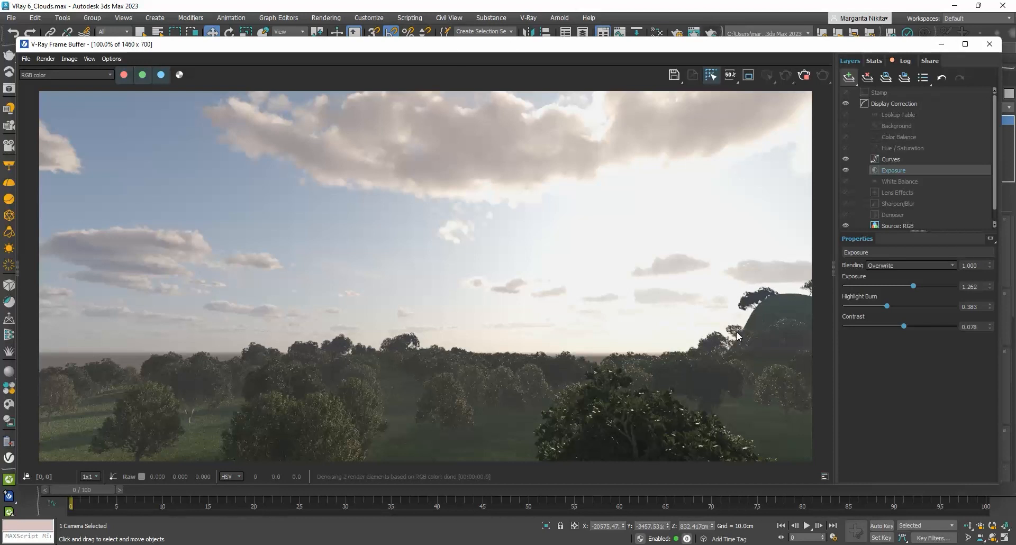
mouse_move(788, 406)
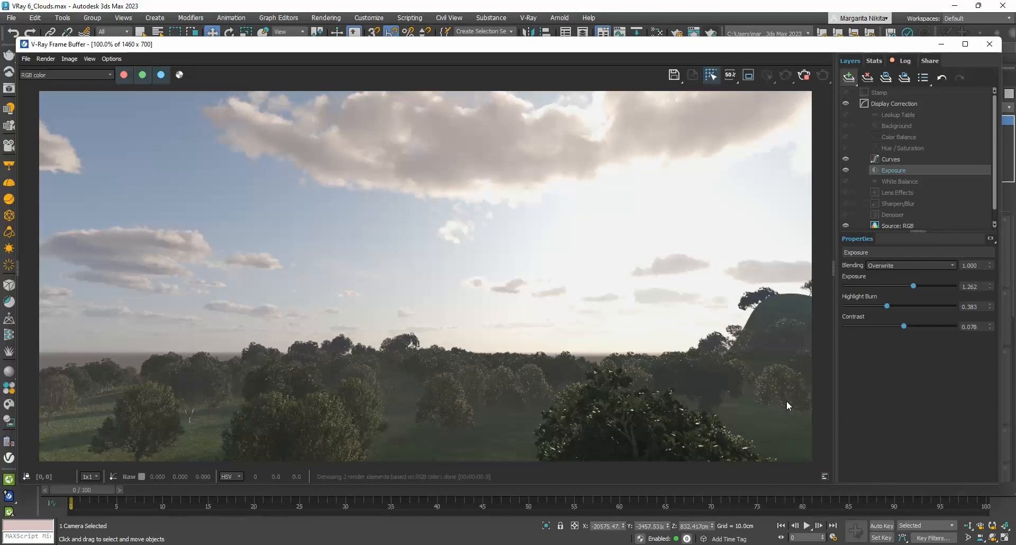
mouse_move(836, 256)
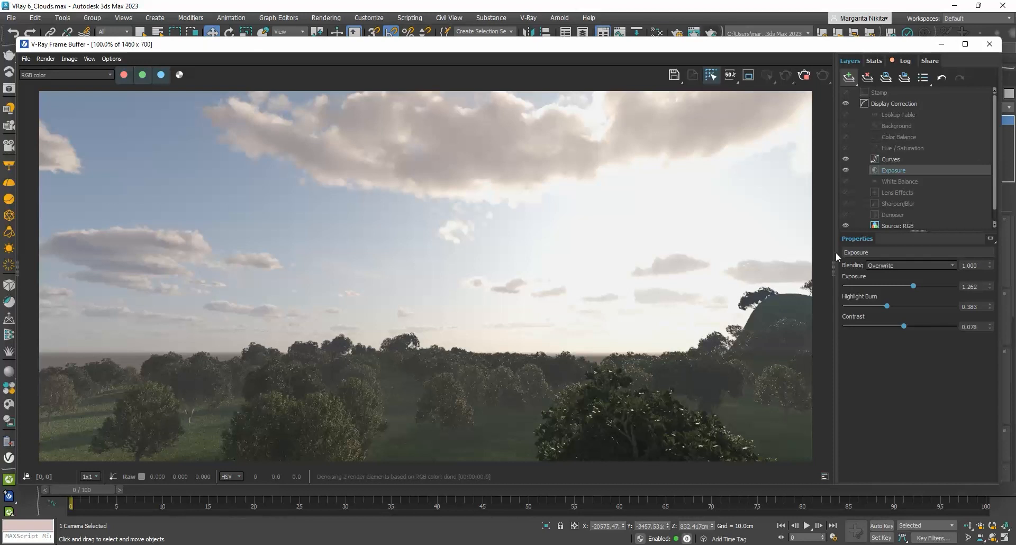
Close the V-Ray Frame Buffer and scroll Chaos Scatter001's rollouts to its 1000-instance count.
click(988, 44)
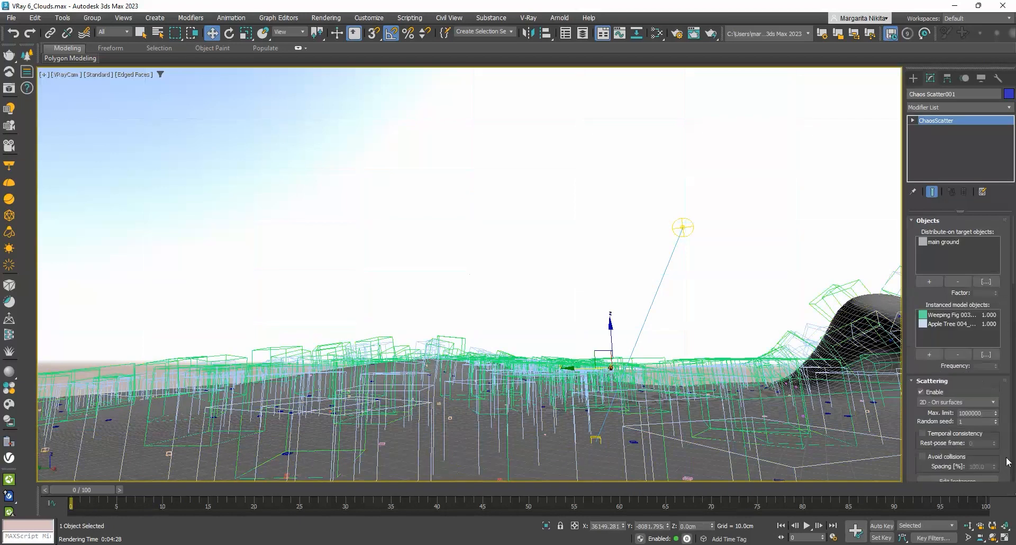
scroll(down, 3)
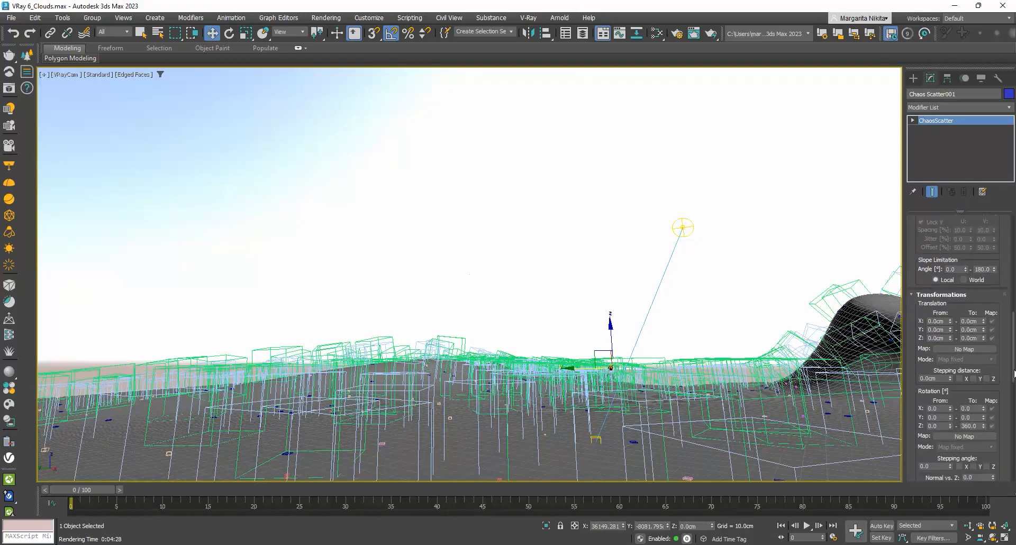
scroll(down, 3)
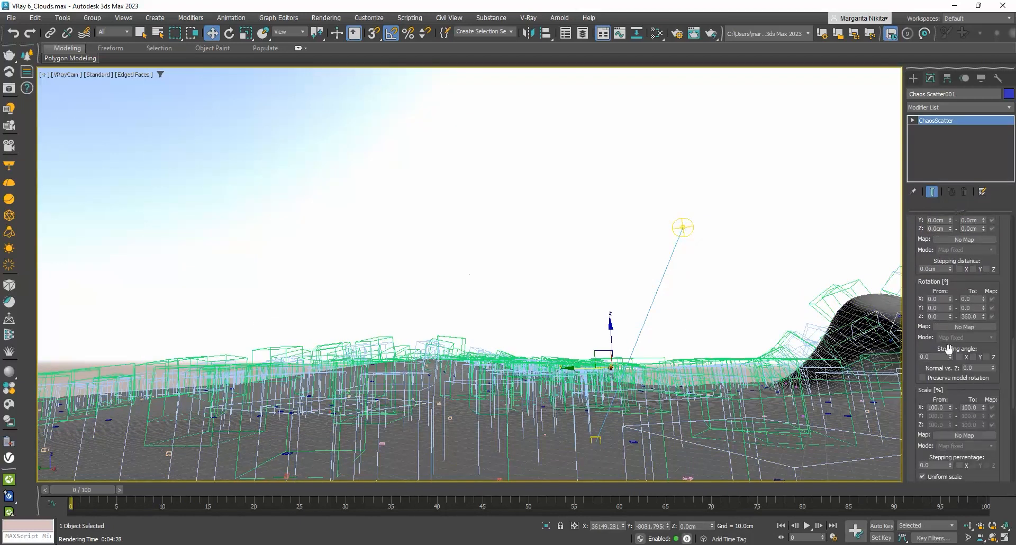
triple_click(982, 368)
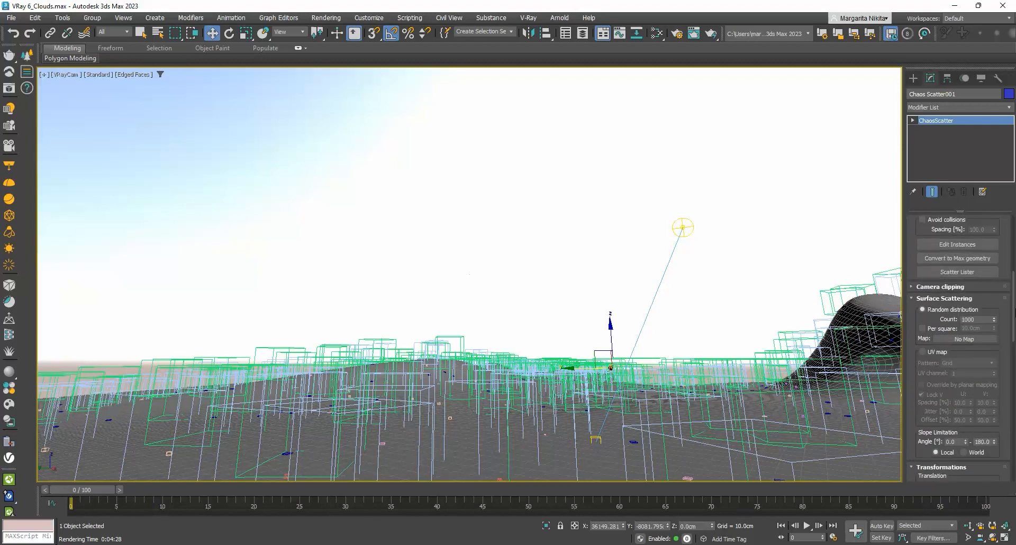
mouse_move(951, 317)
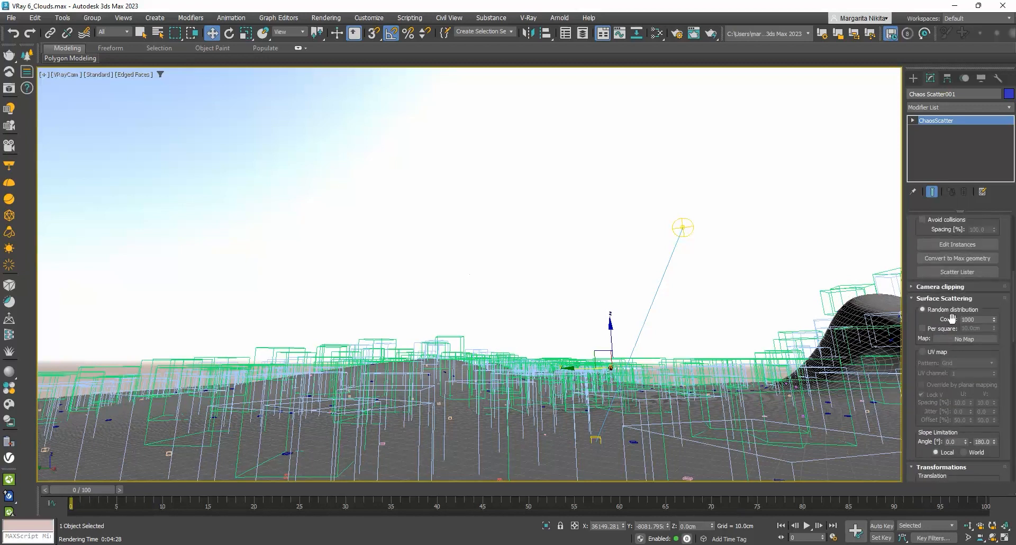
Select the Surface Scattering Count value to change 1000 to 10.
triple_click(970, 319)
text(10)
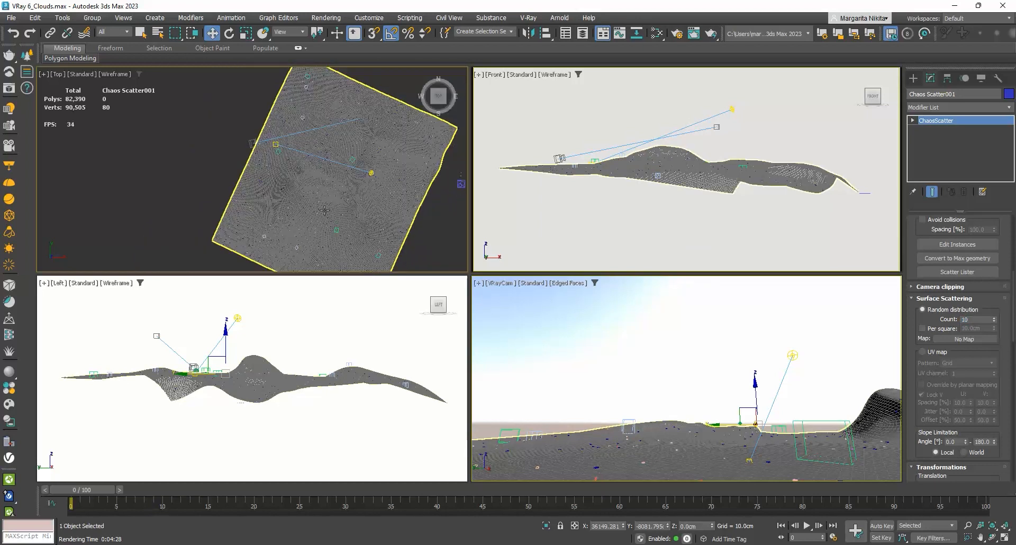
mouse_move(367, 236)
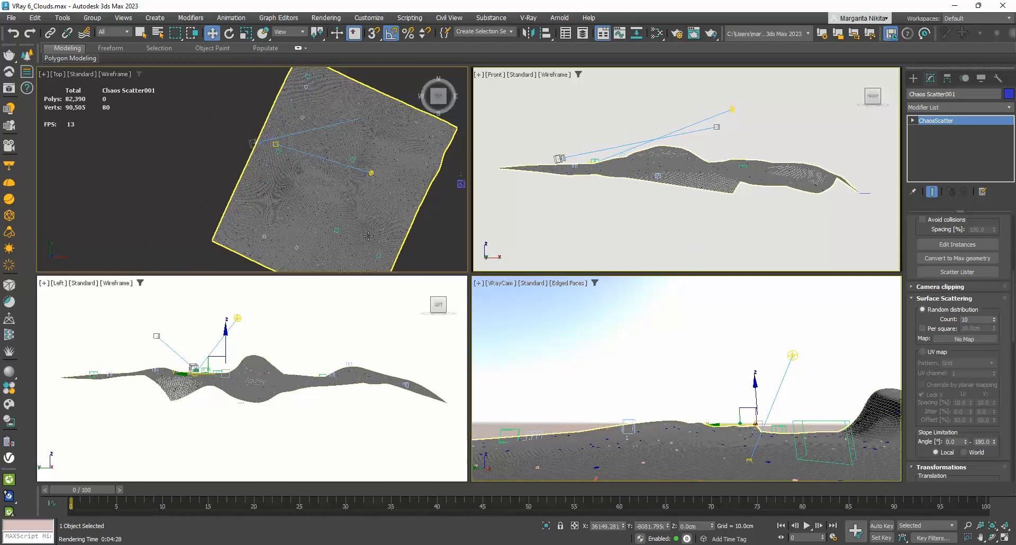